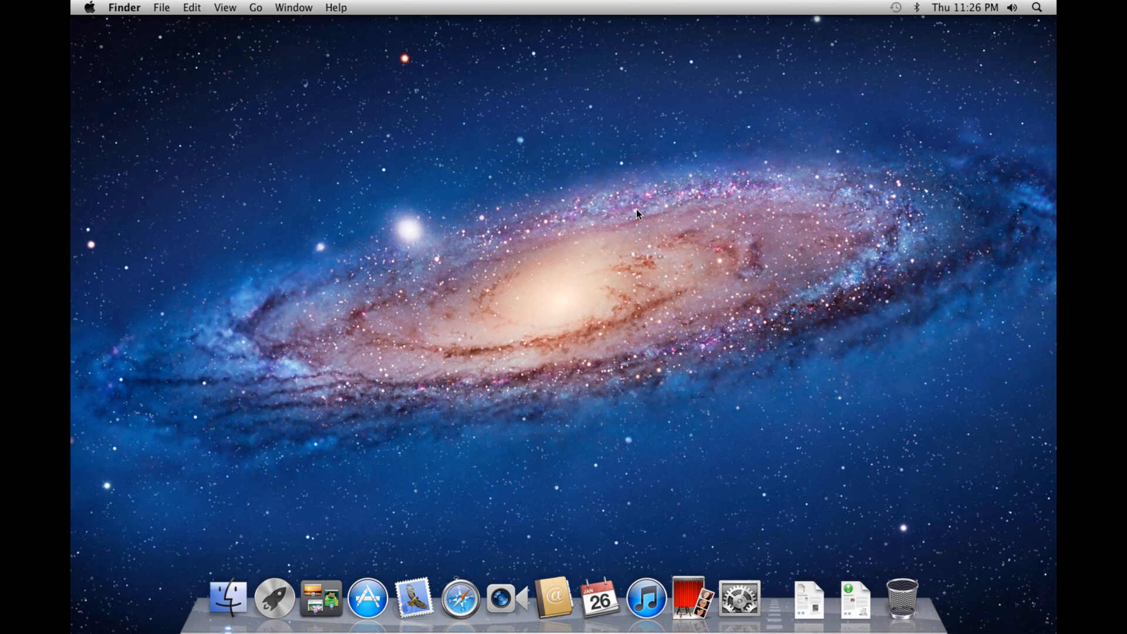
mouse_move(635, 238)
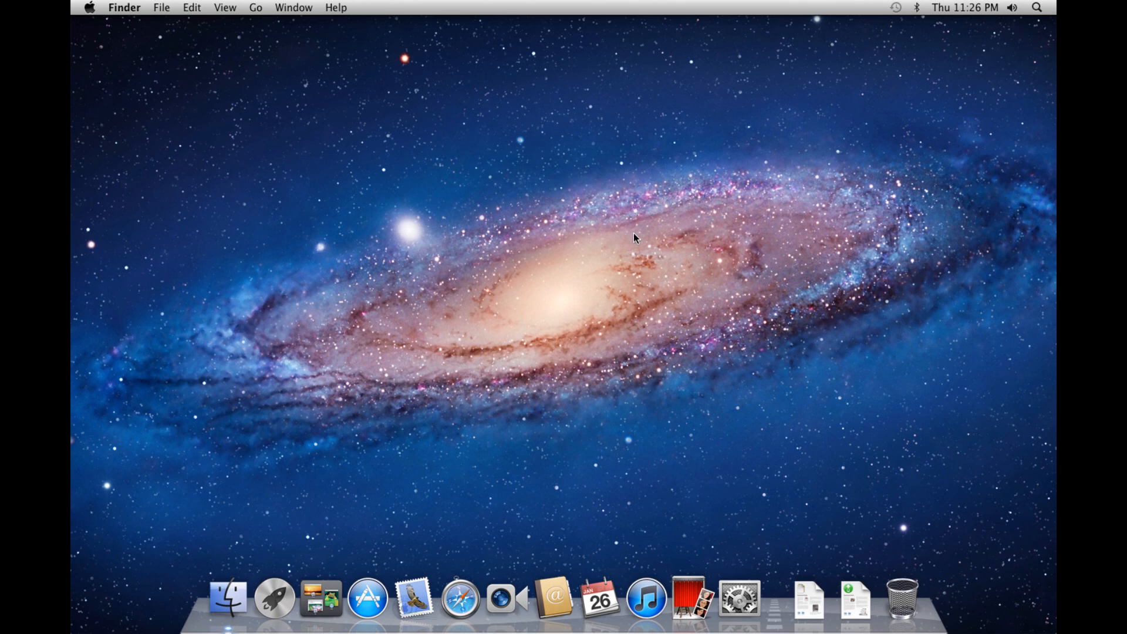
mouse_move(635, 239)
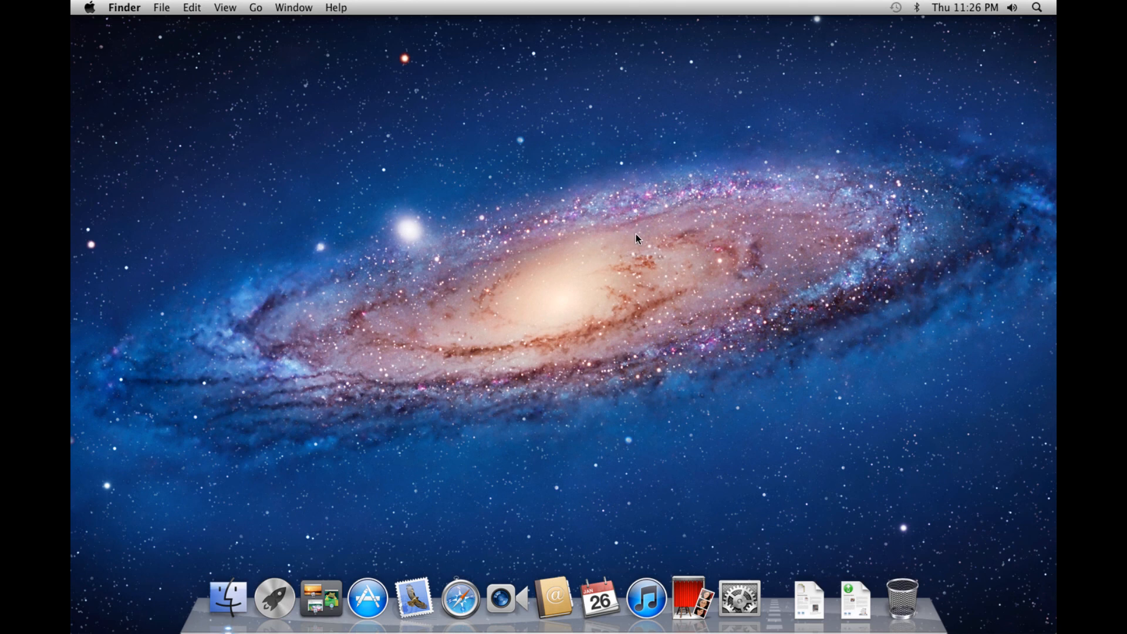
mouse_move(544, 465)
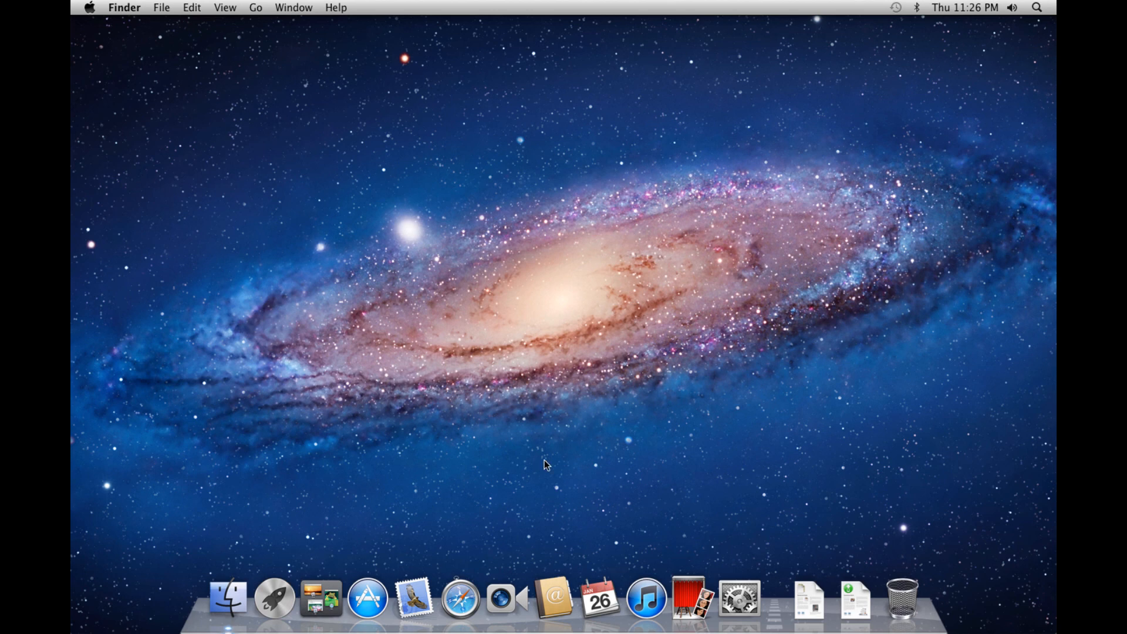
mouse_move(368, 598)
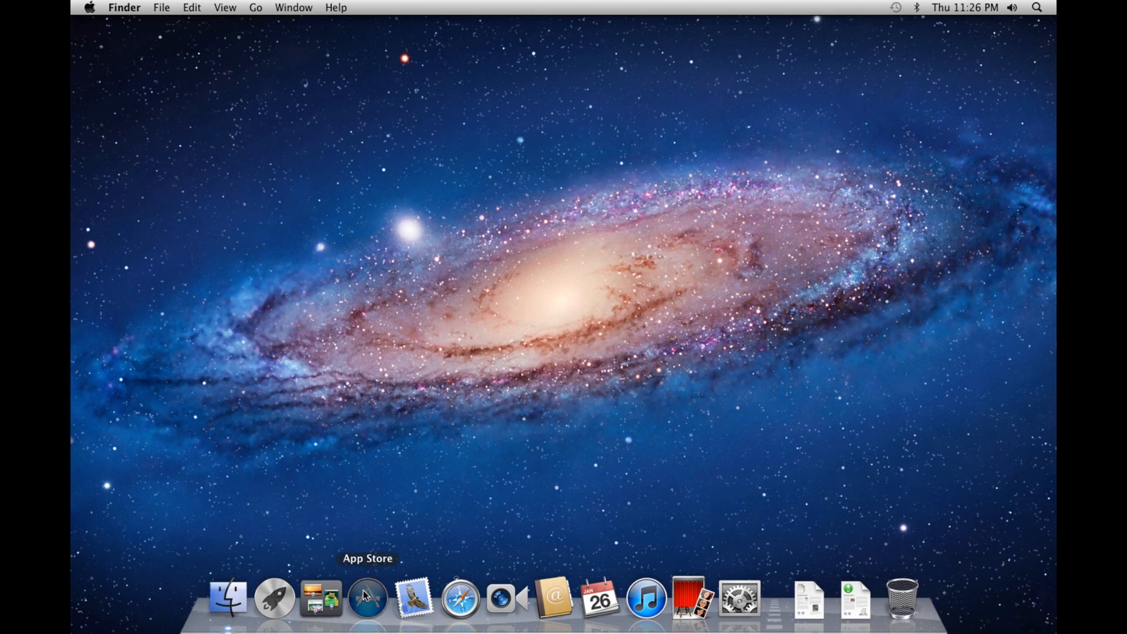
Launch the App Store from the Dock and show the Purchases list
click(367, 598)
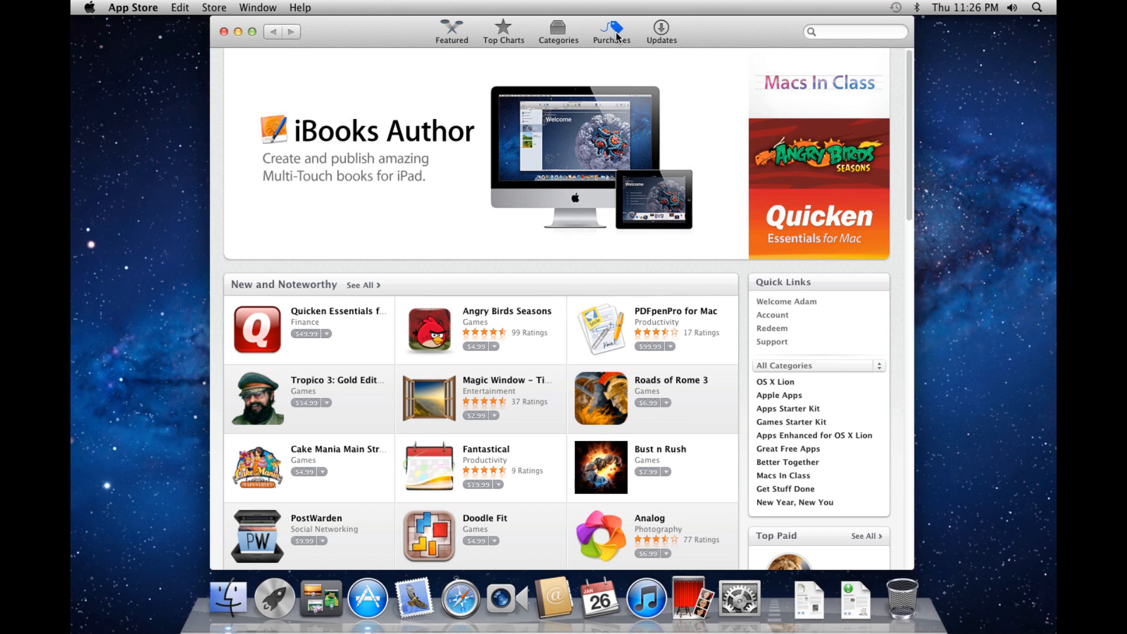
click(610, 30)
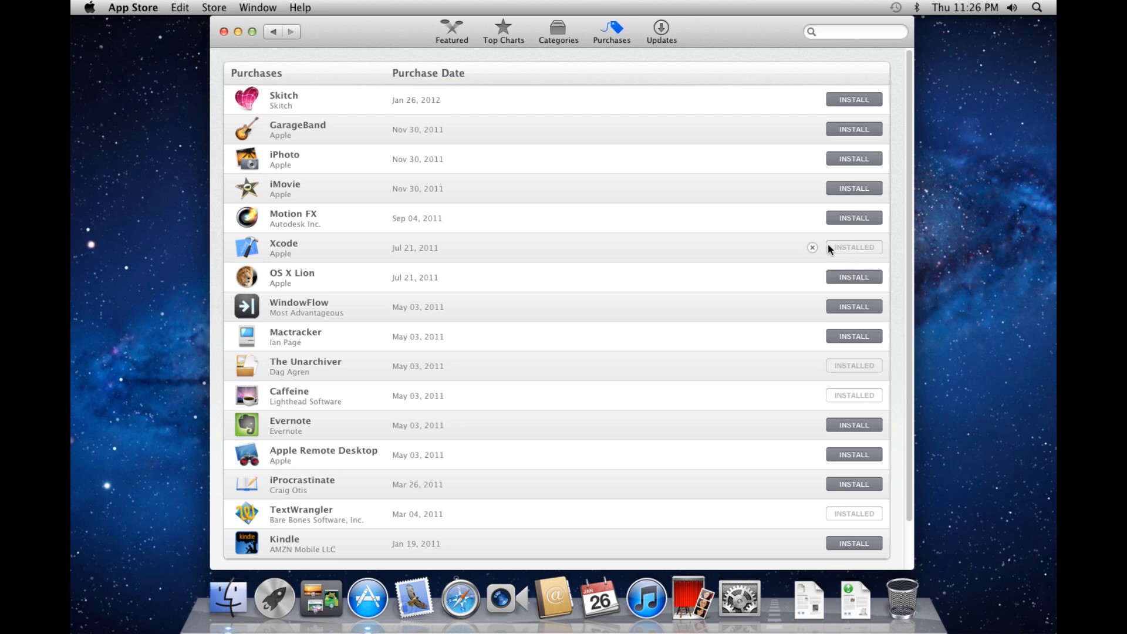
mouse_move(812, 218)
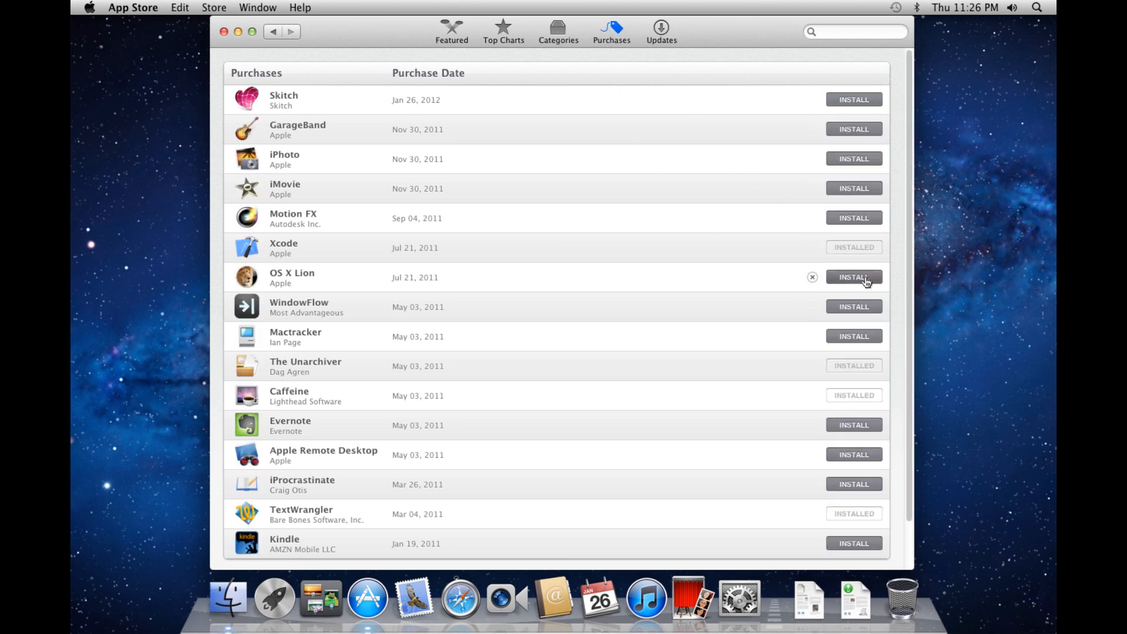
Re-download OS X Lion from Purchases, signing in with the Apple ID password
click(854, 278)
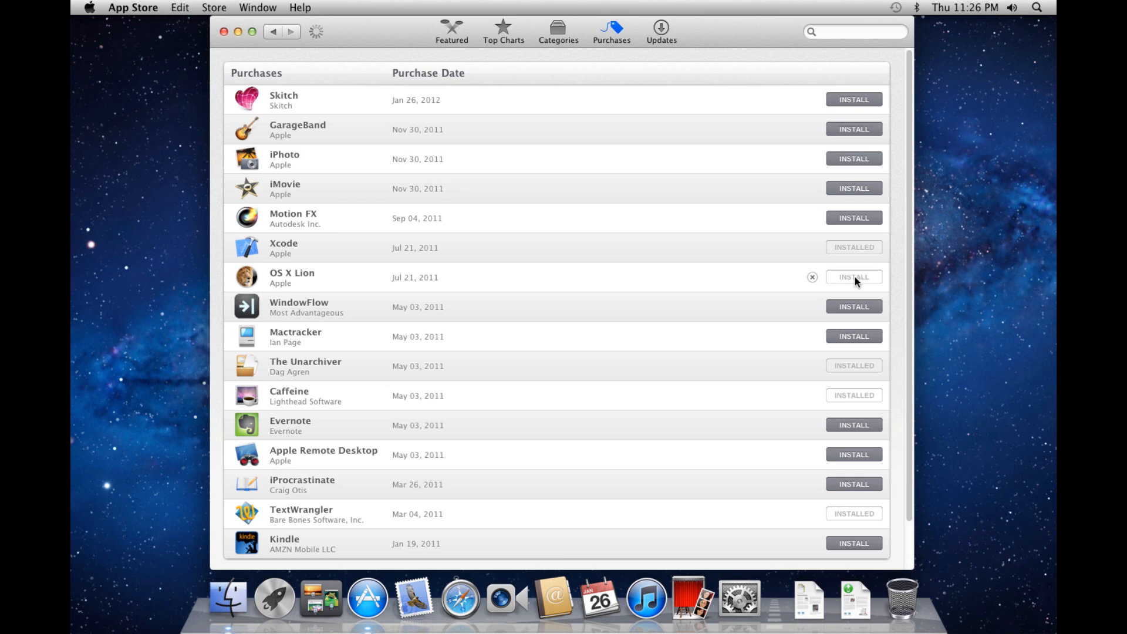
click(854, 276)
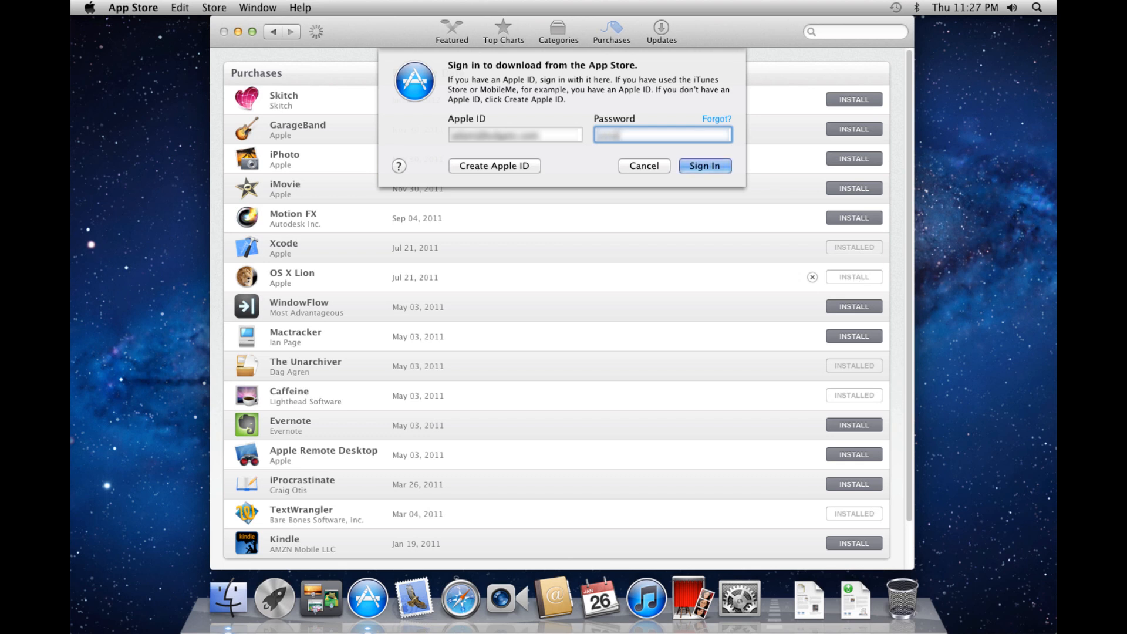
text(password)
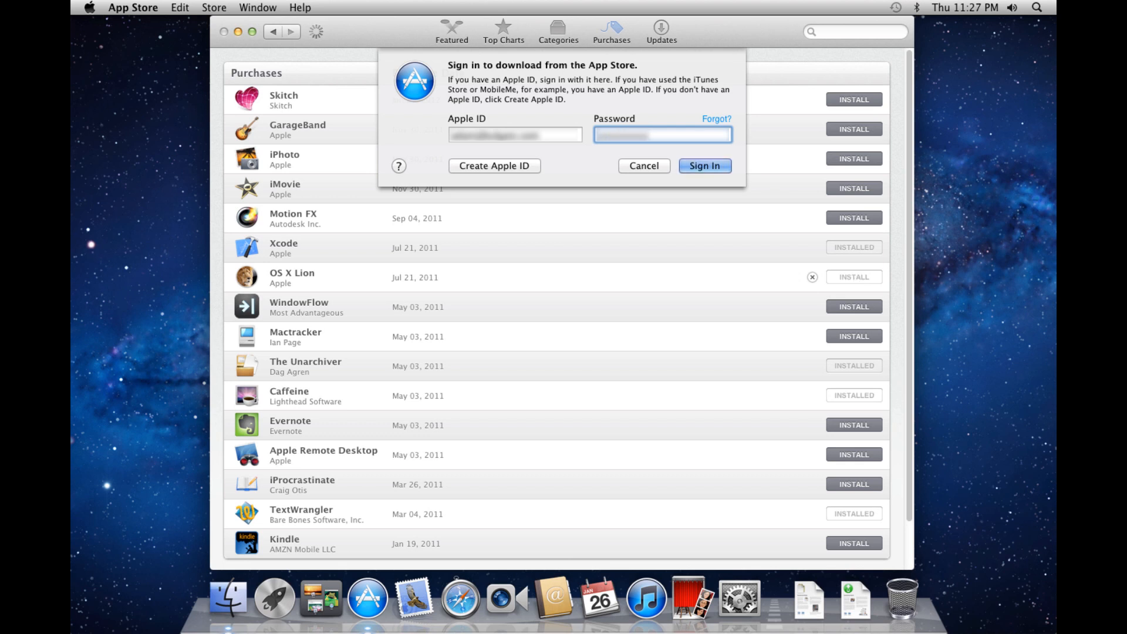
click(704, 165)
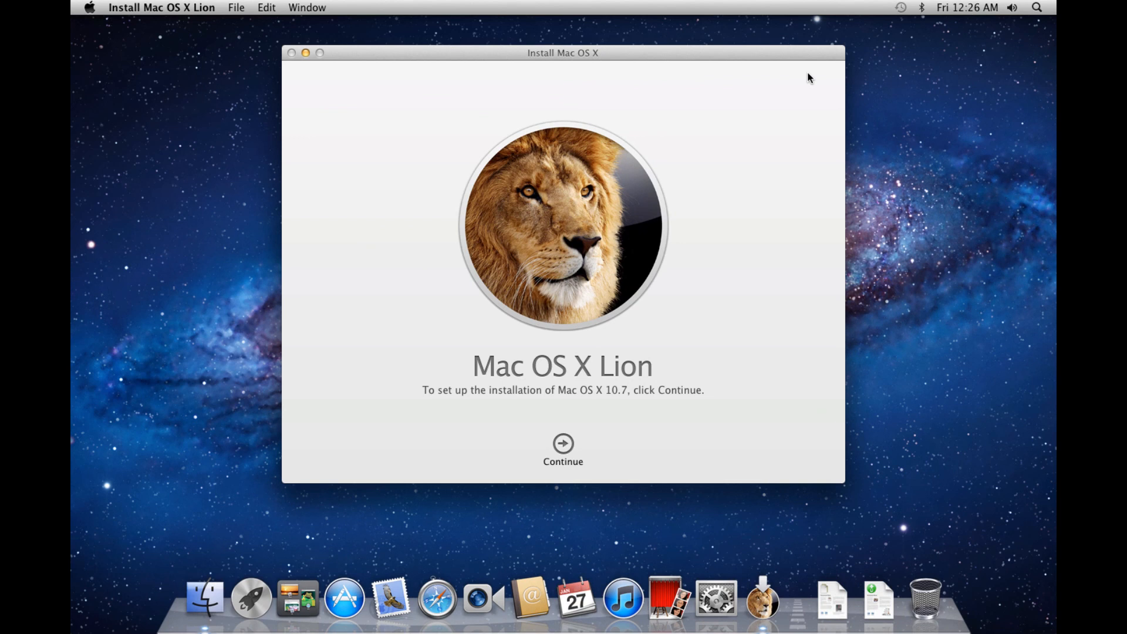
mouse_move(594, 77)
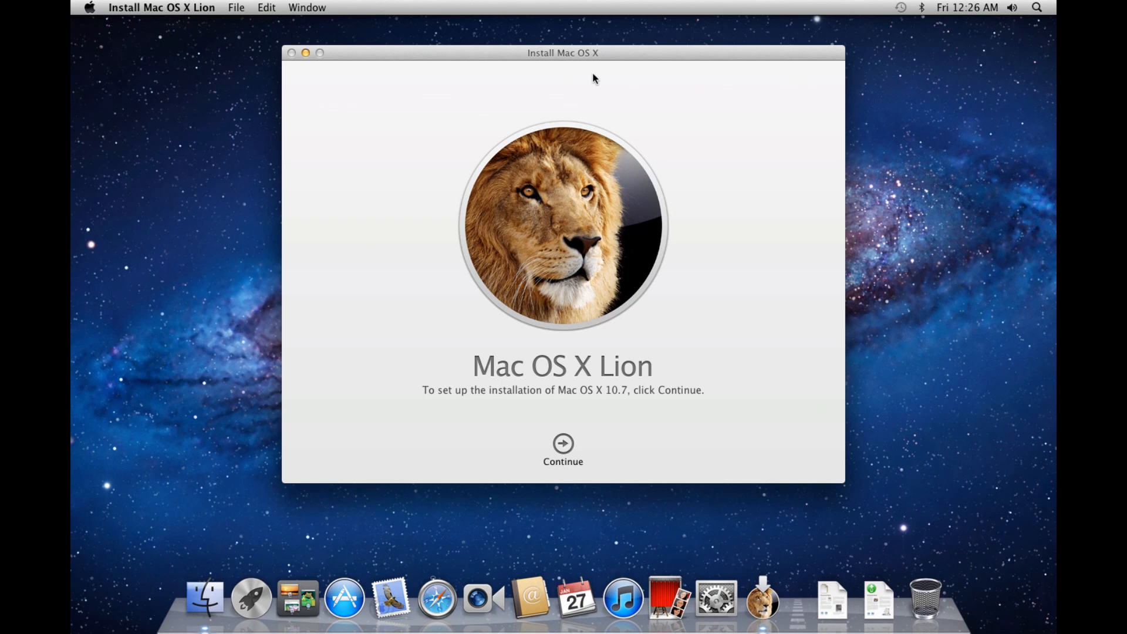
mouse_move(590, 68)
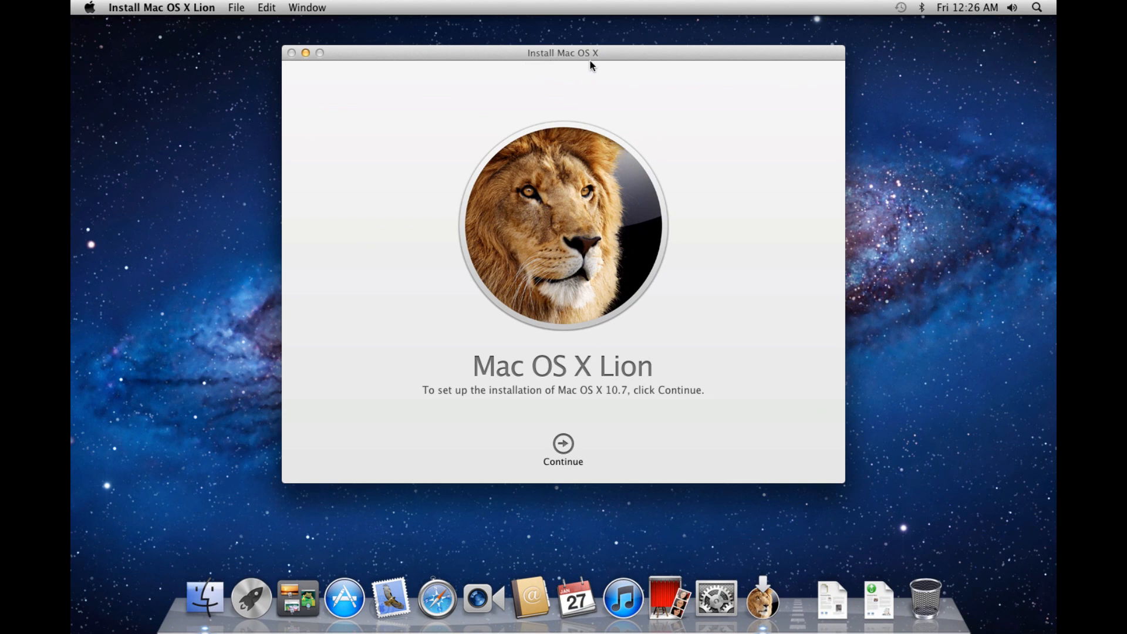
mouse_move(506, 76)
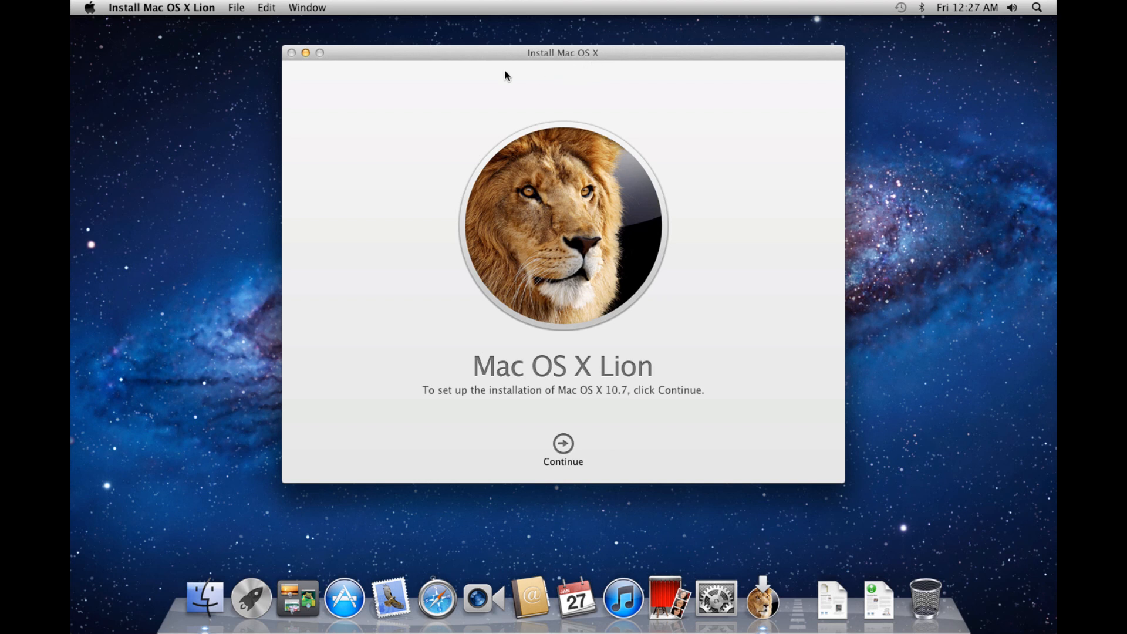
mouse_move(153, 13)
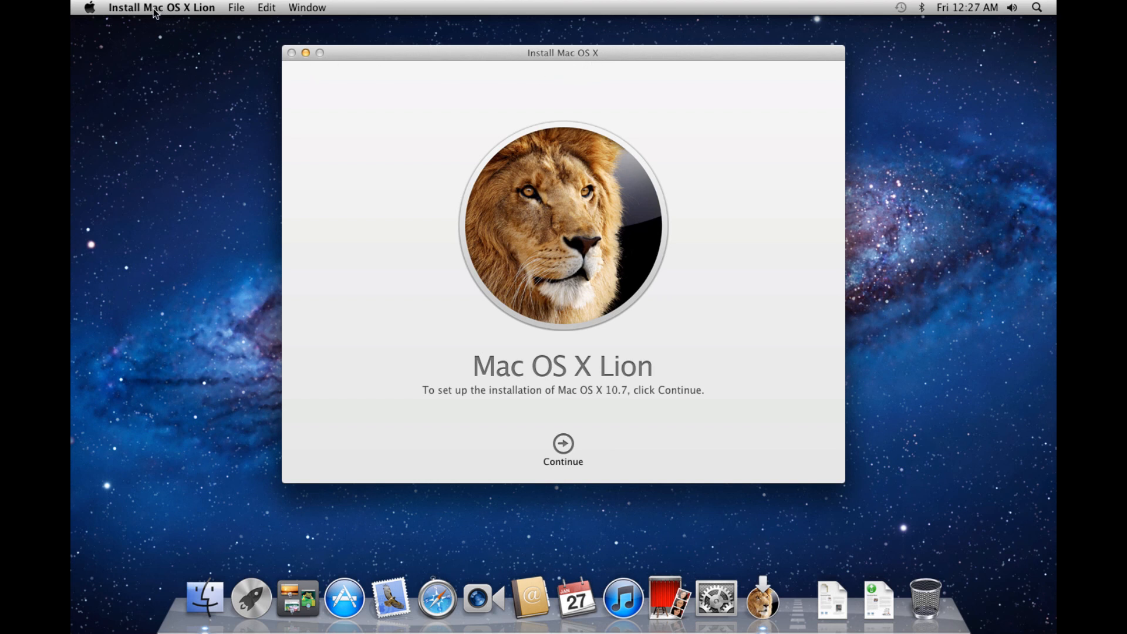
Open the Install Mac OS X Lion menu in the menu bar
click(160, 7)
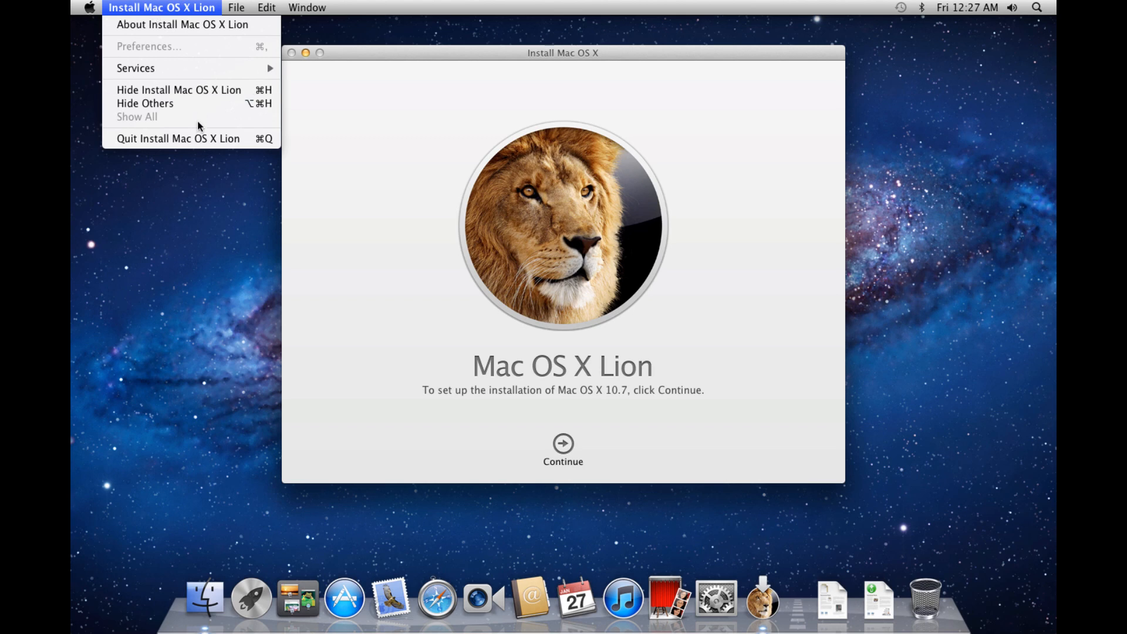
Quit the Lion installer and show package options for Install Mac OS X Lion in Applications
click(177, 138)
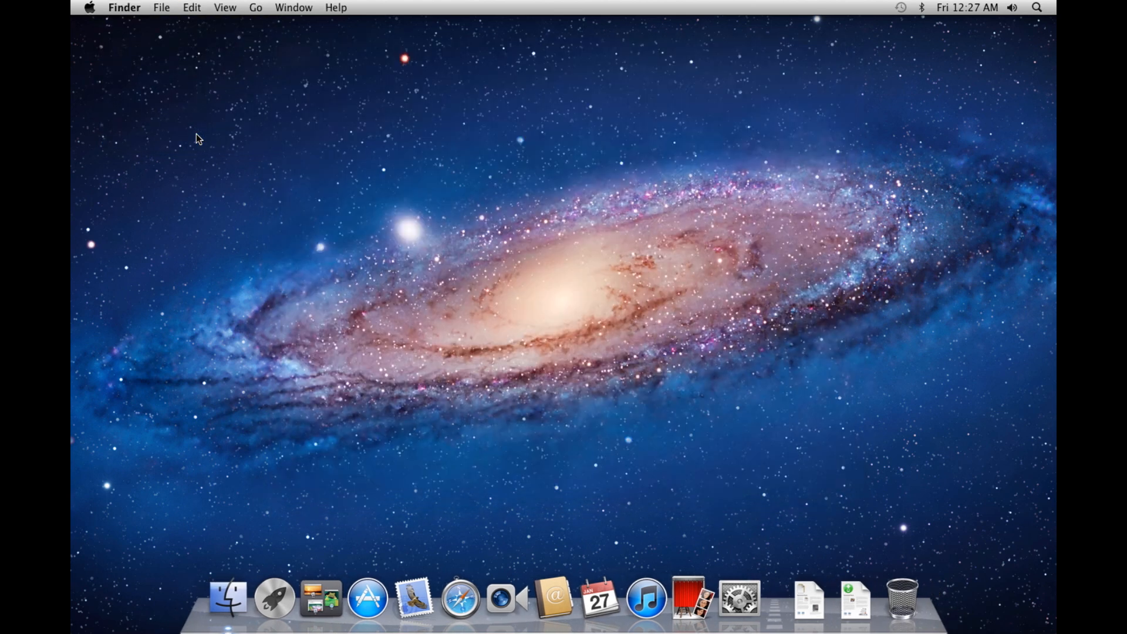
mouse_move(246, 543)
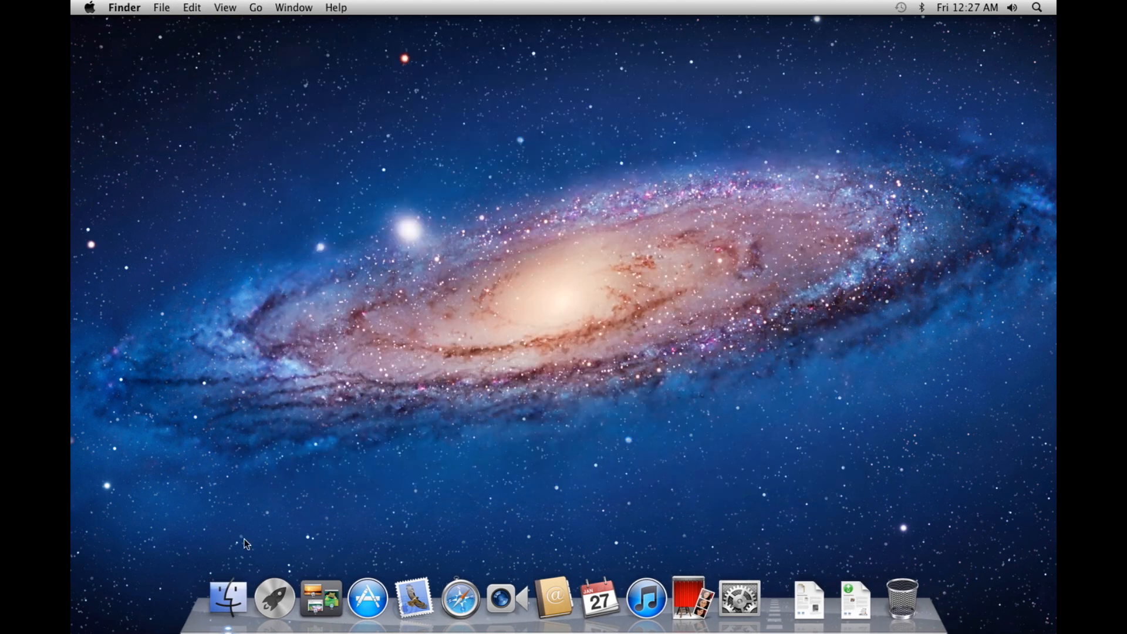
click(228, 598)
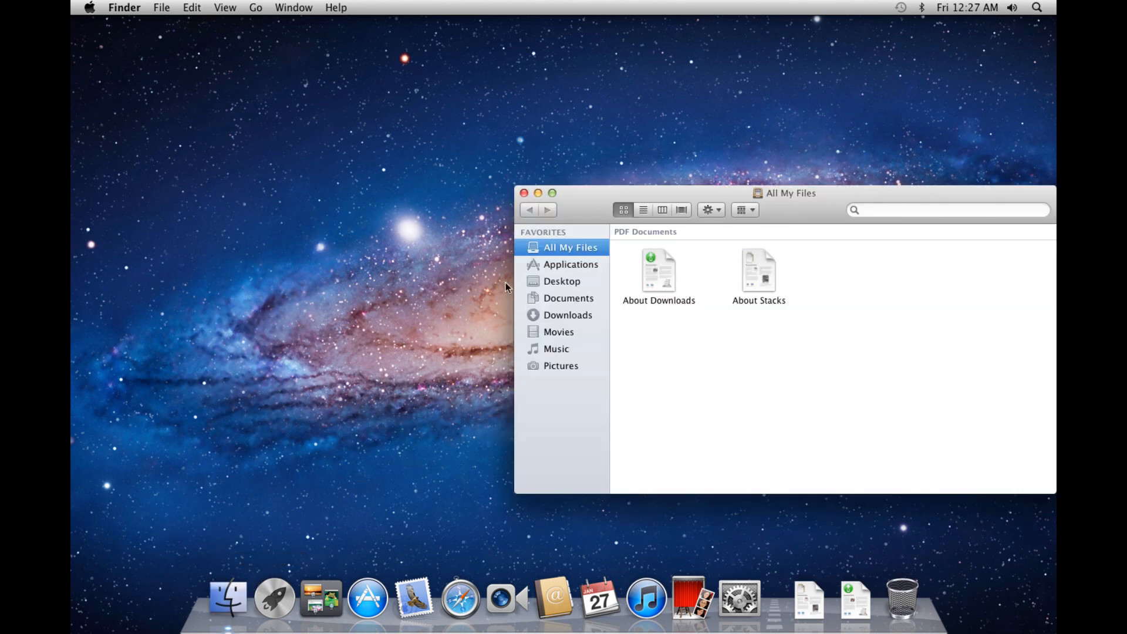
click(570, 263)
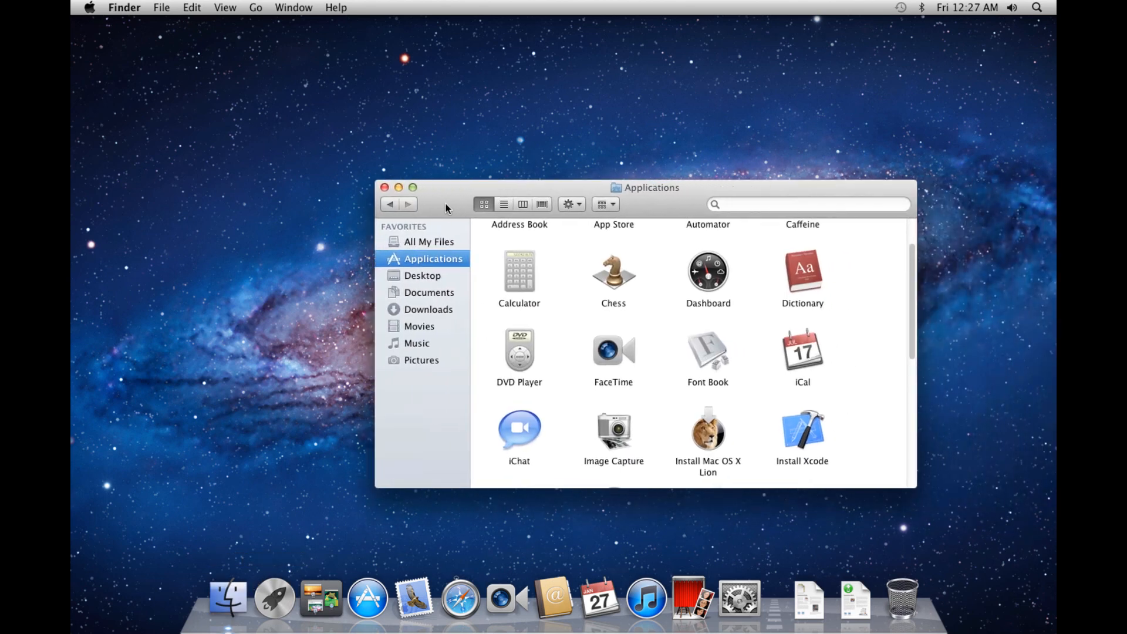
click(707, 430)
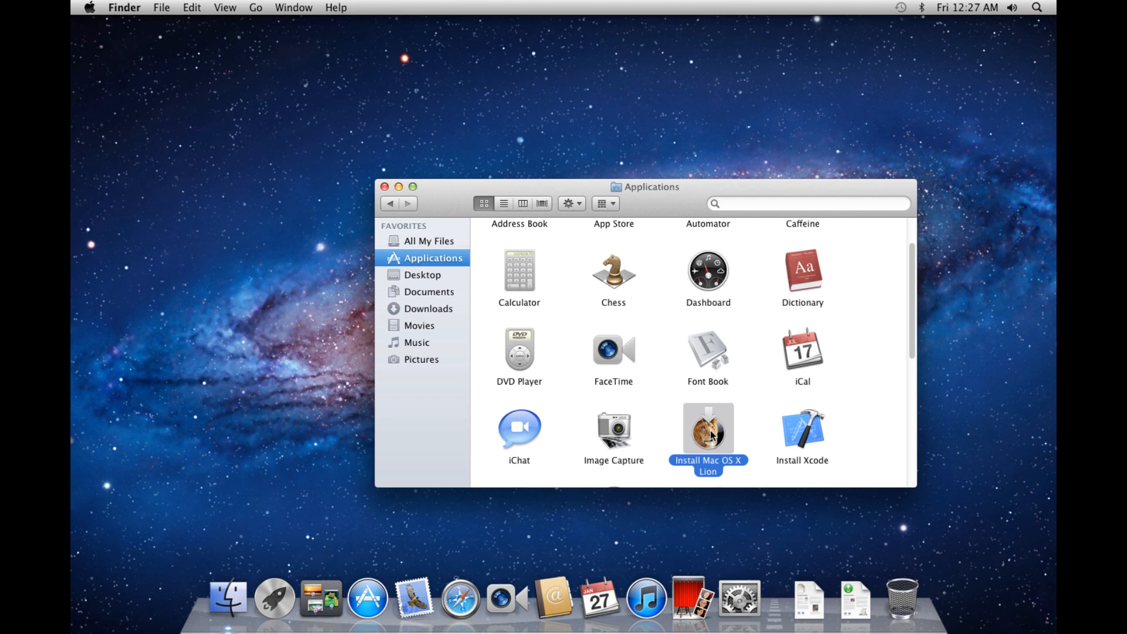
right_click(706, 432)
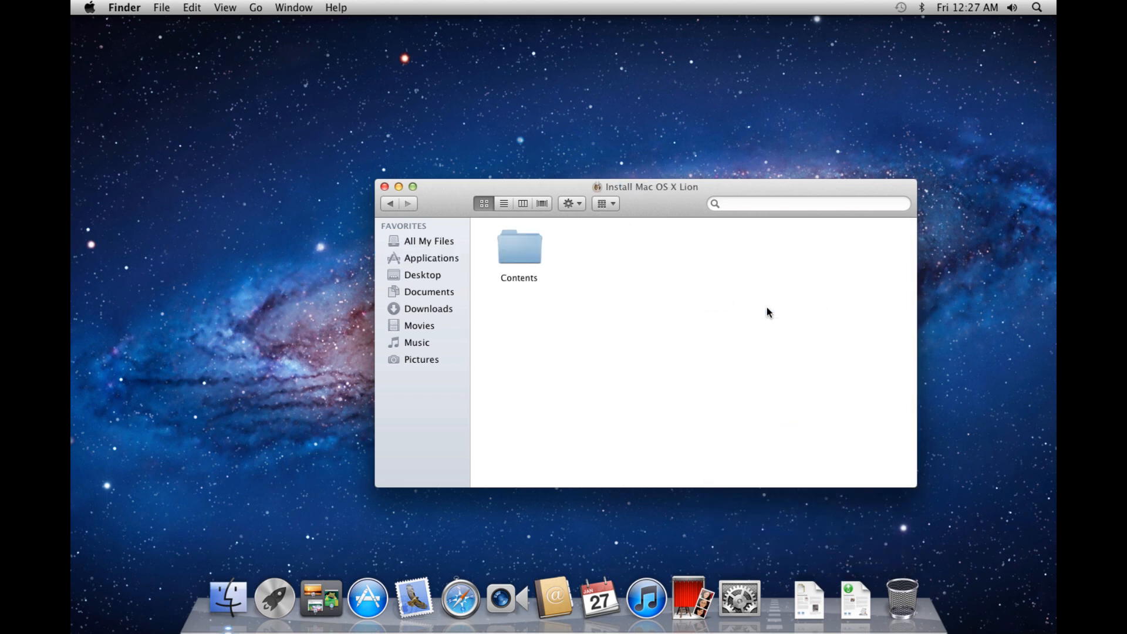
Open Contents > SharedSupport and copy InstallESD.dmg onto the desktop
click(518, 251)
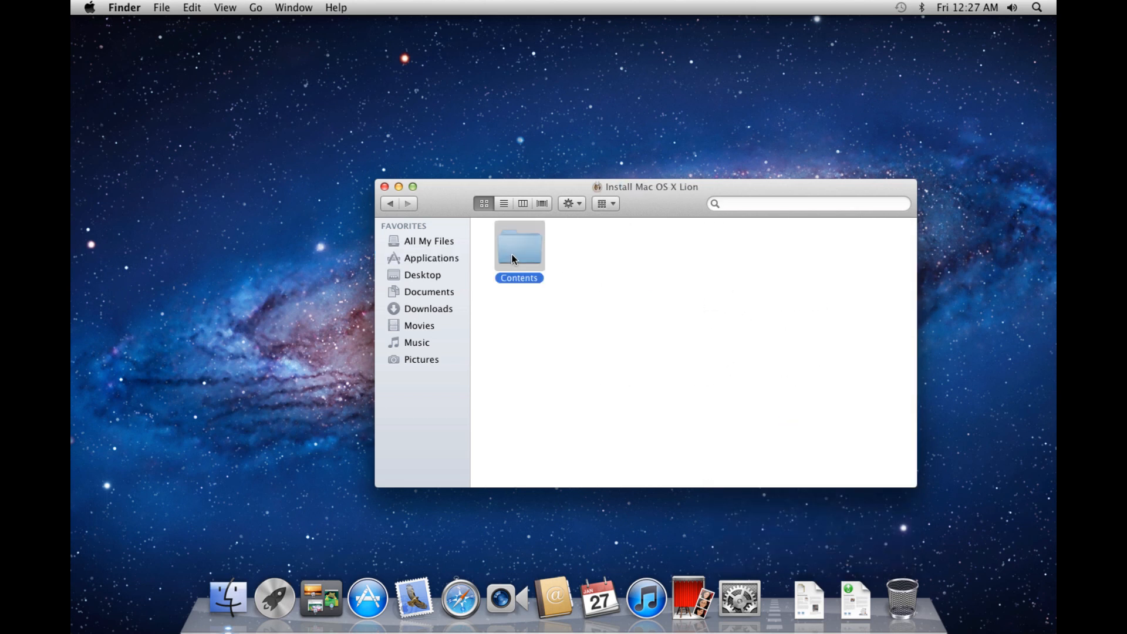
double_click(519, 247)
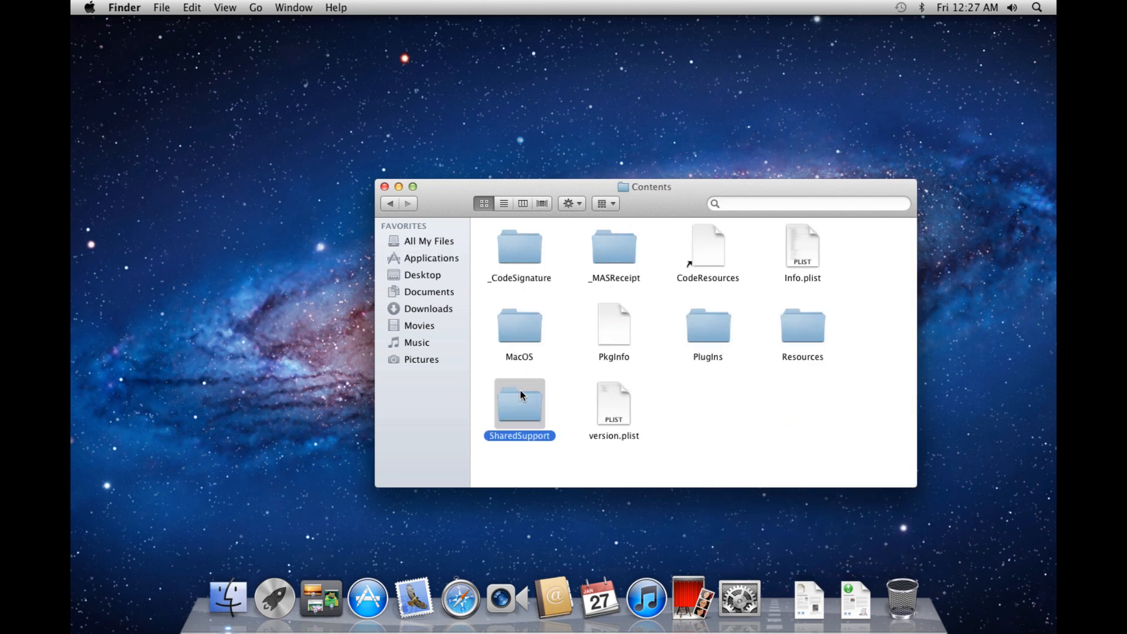
double_click(519, 403)
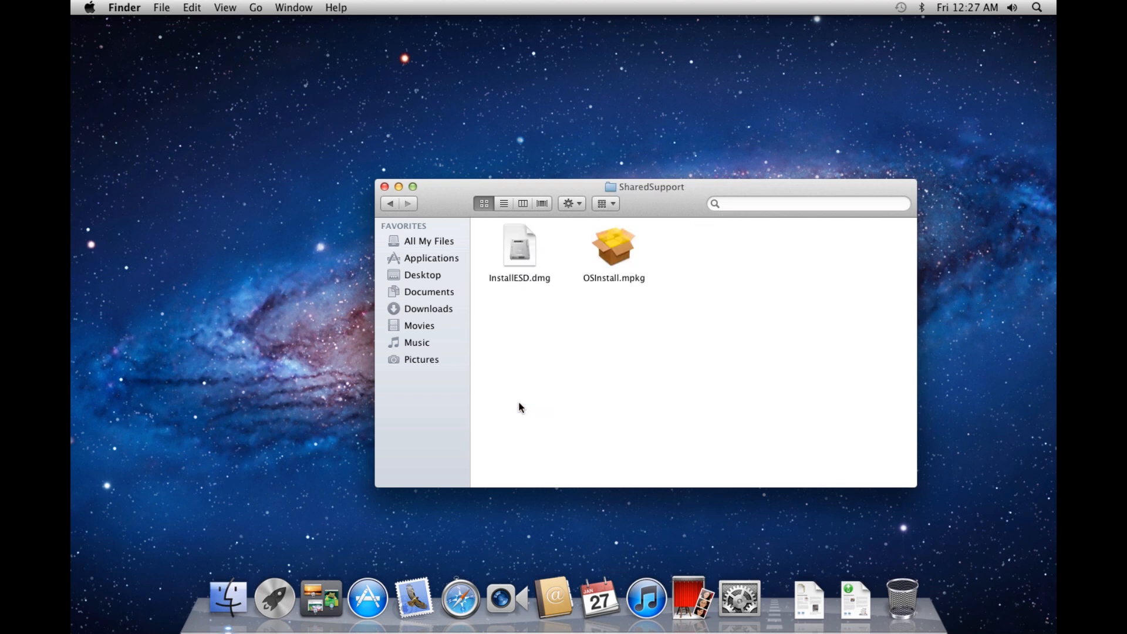
click(518, 244)
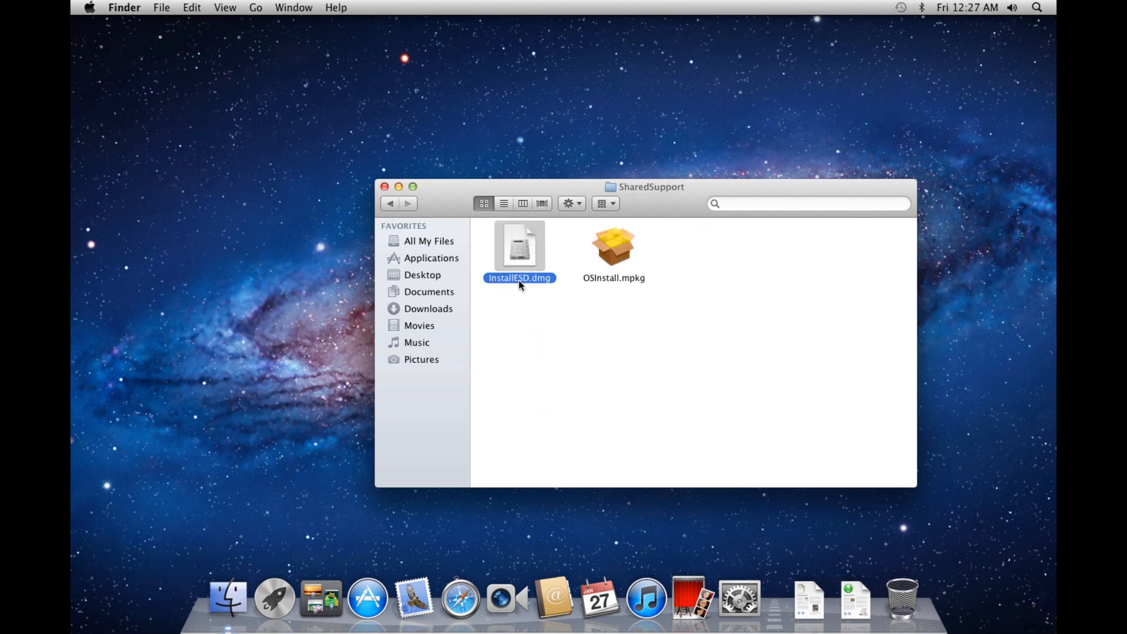
mouse_move(539, 286)
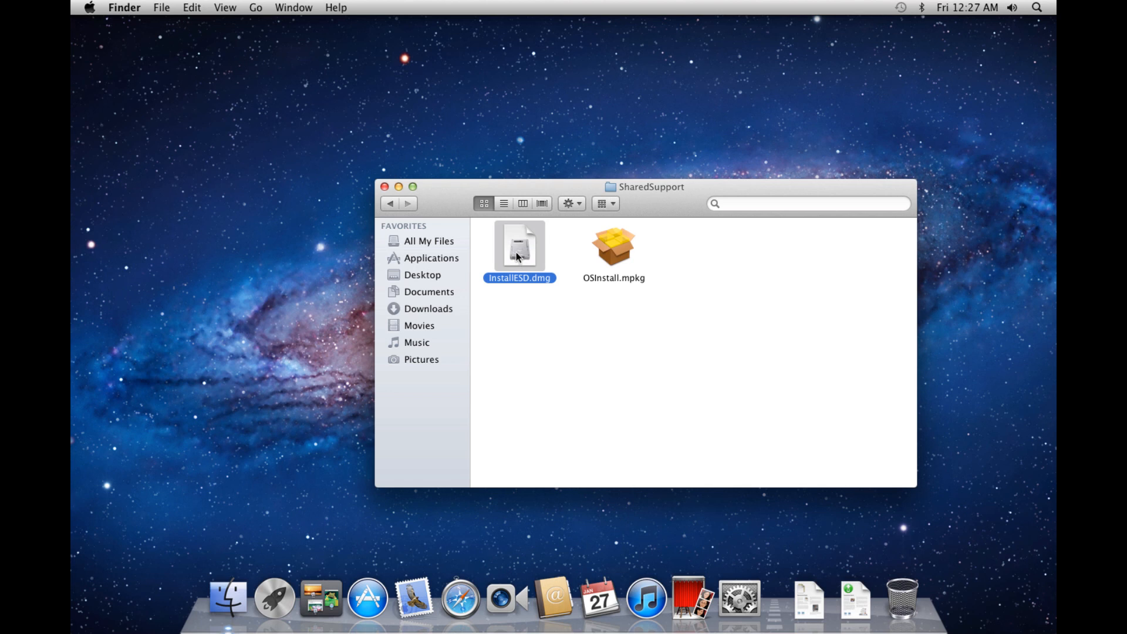
drag(518, 244, 978, 147)
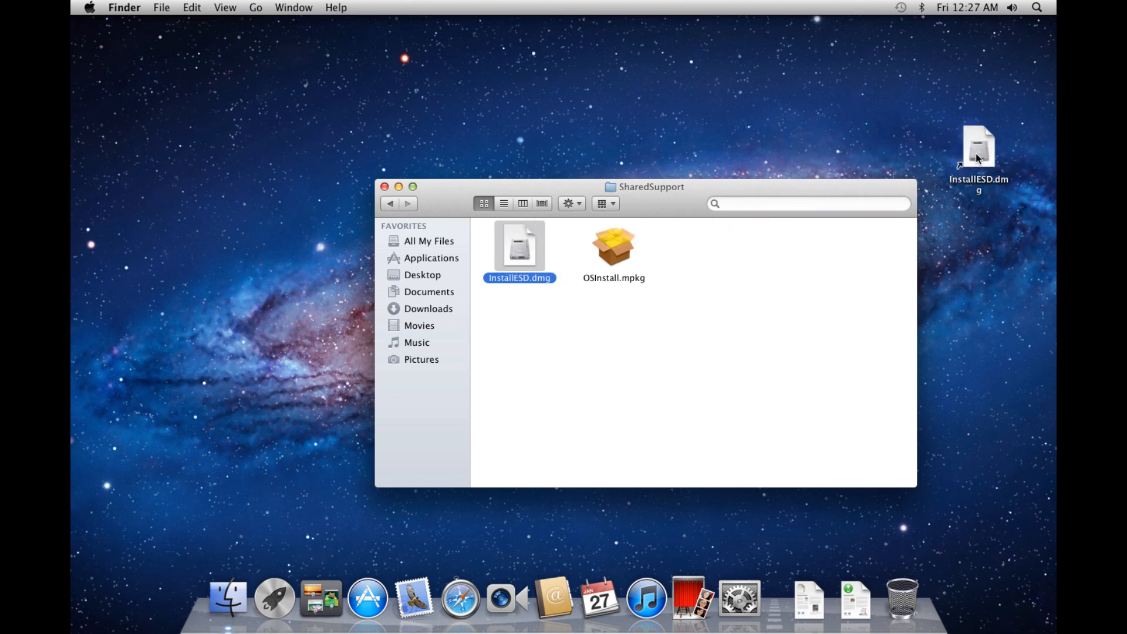
mouse_move(897, 190)
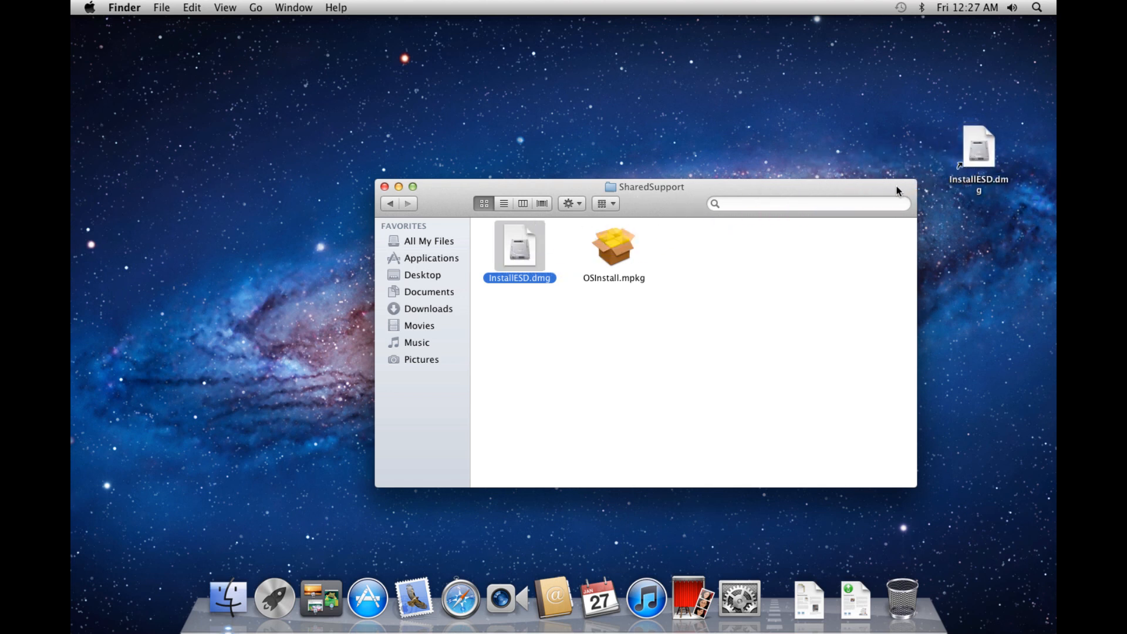
drag(643, 186, 553, 185)
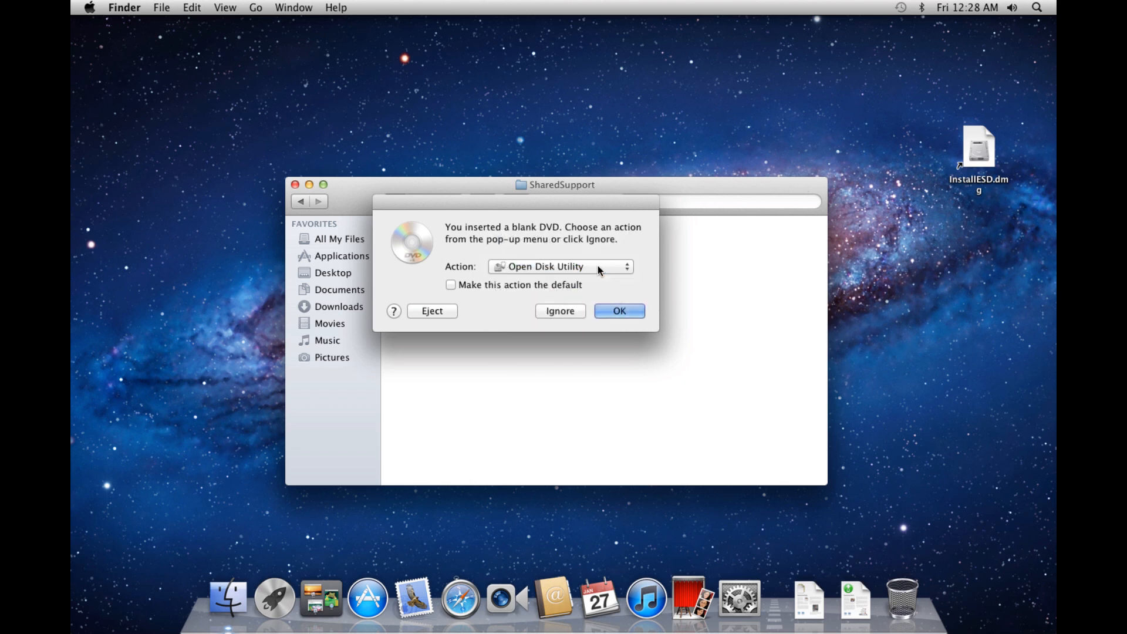
Accept Open Disk Utility for the blank DVD, and open Disk Utility from Applications > Utilities
click(618, 310)
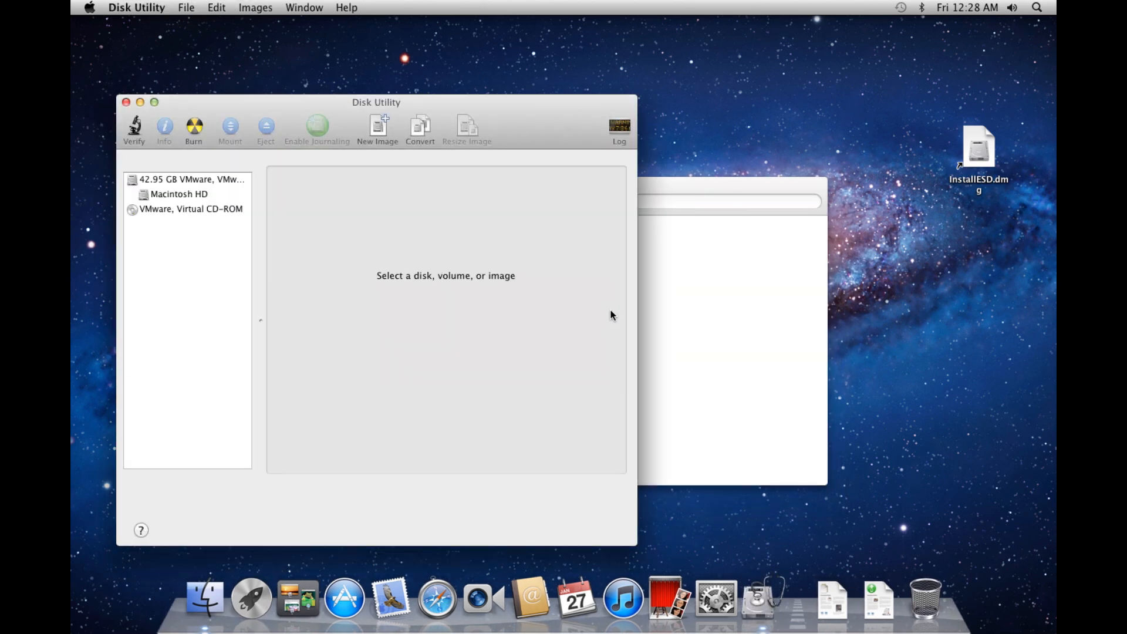
mouse_move(205, 596)
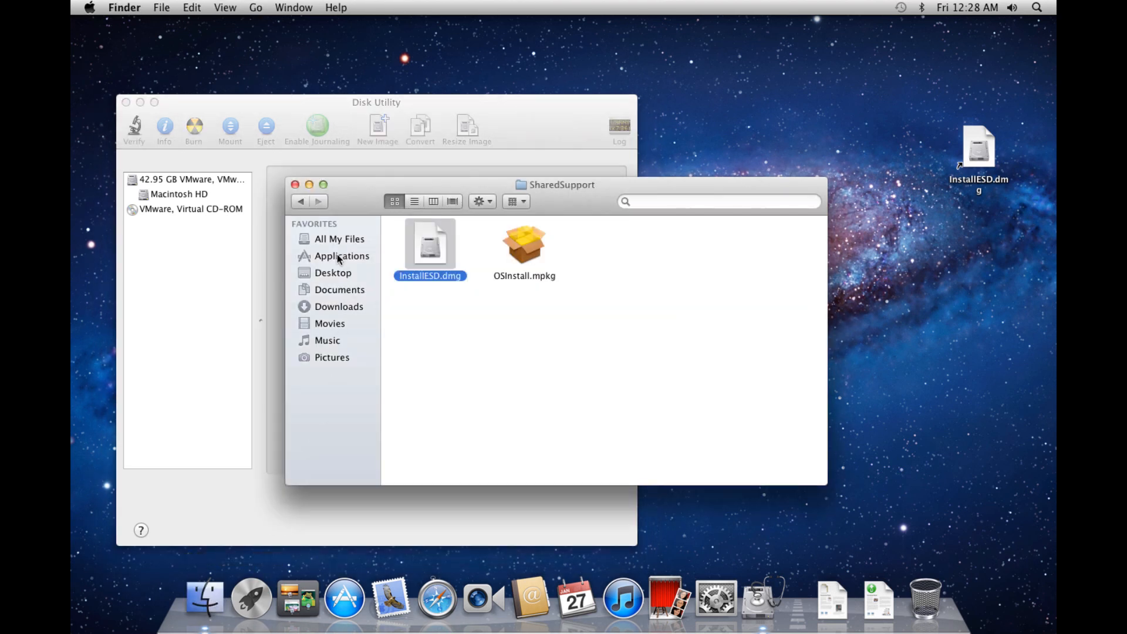
click(342, 256)
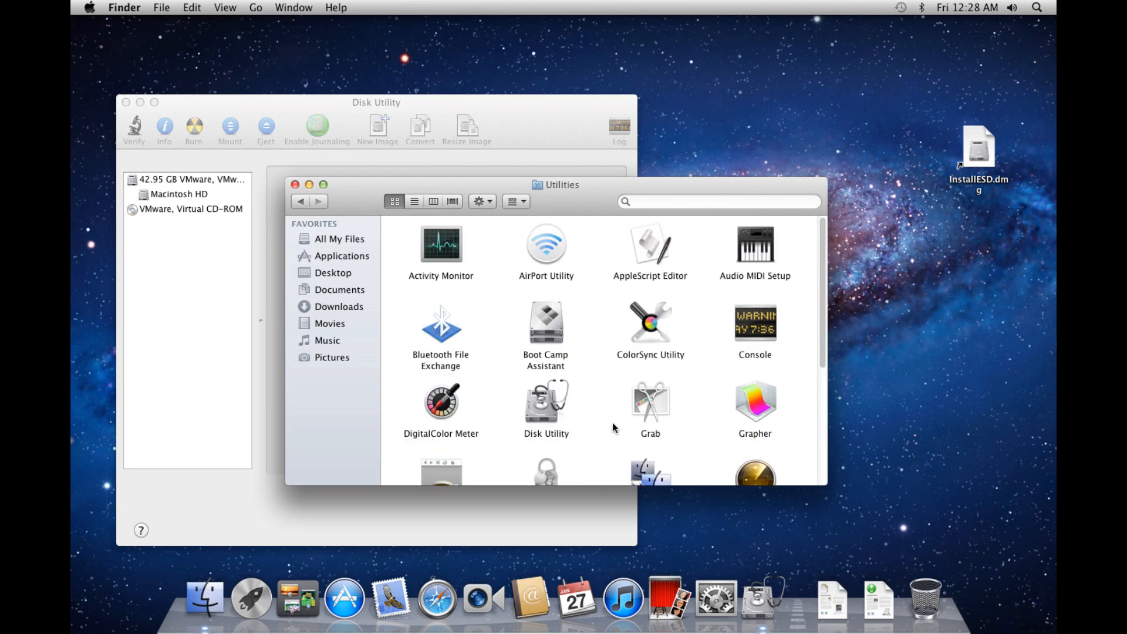
click(545, 403)
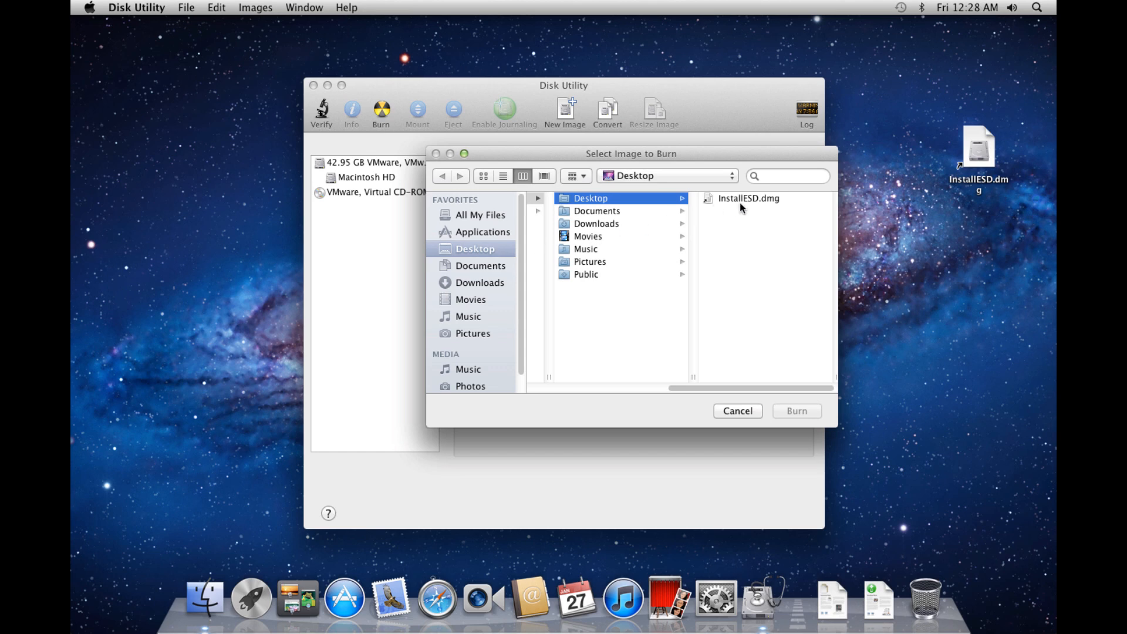
Select InstallESD.dmg on the Desktop as the image to burn and confirm
click(747, 198)
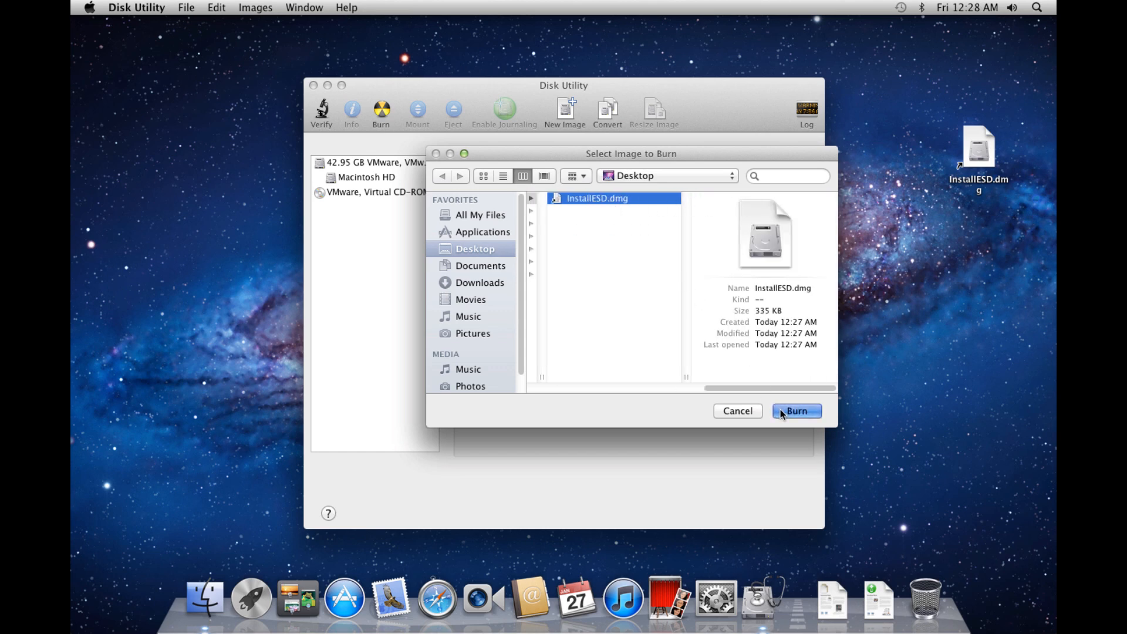
click(796, 410)
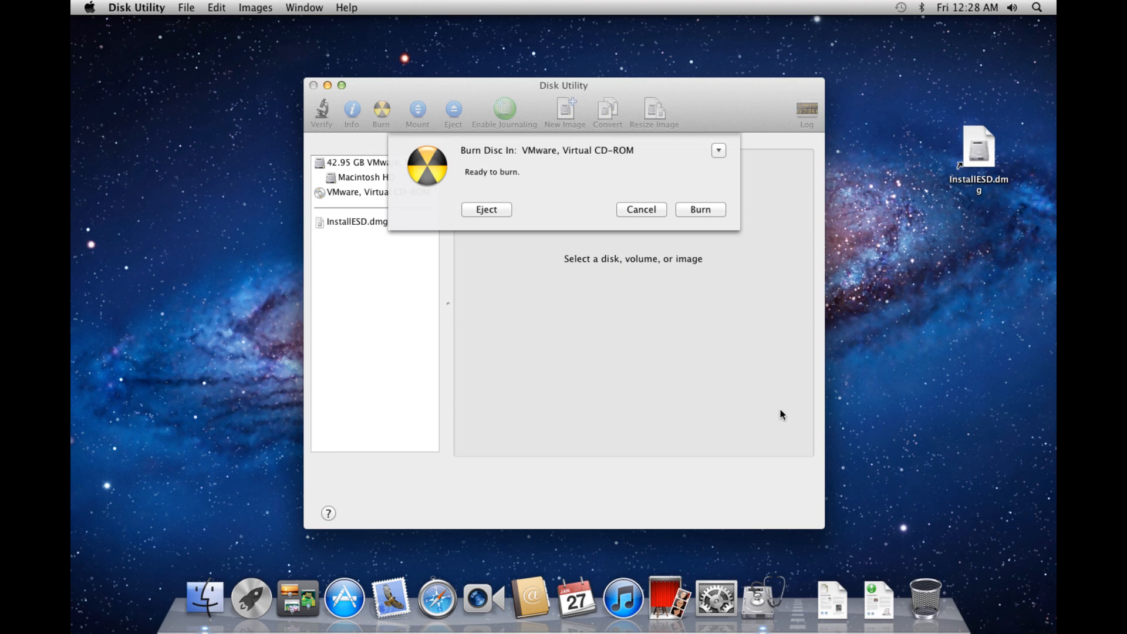
mouse_move(468, 156)
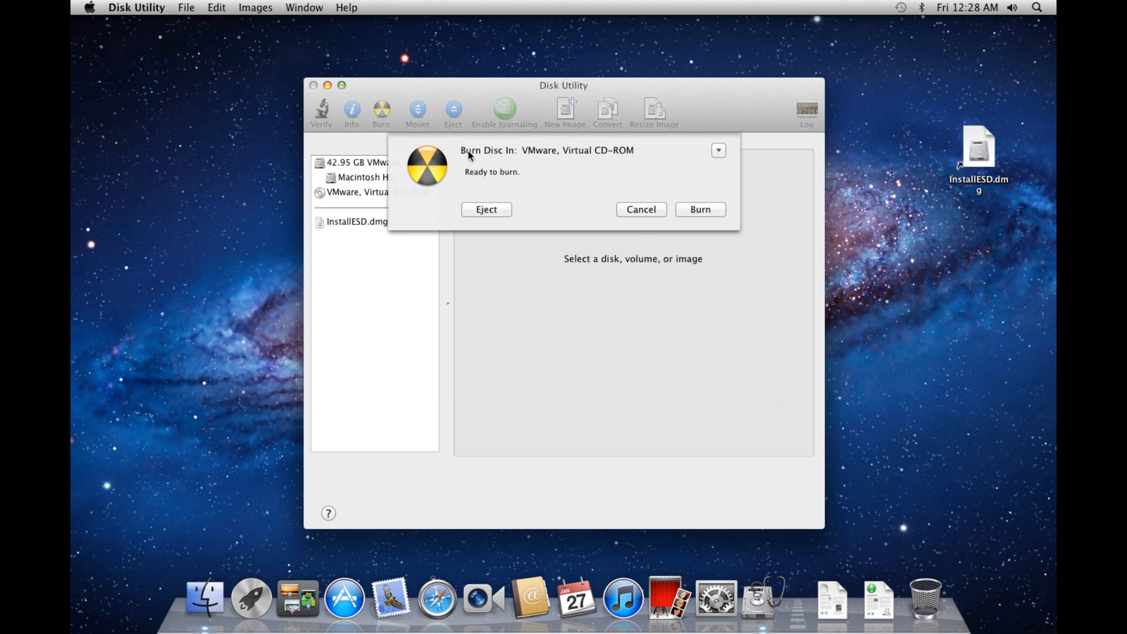
mouse_move(478, 156)
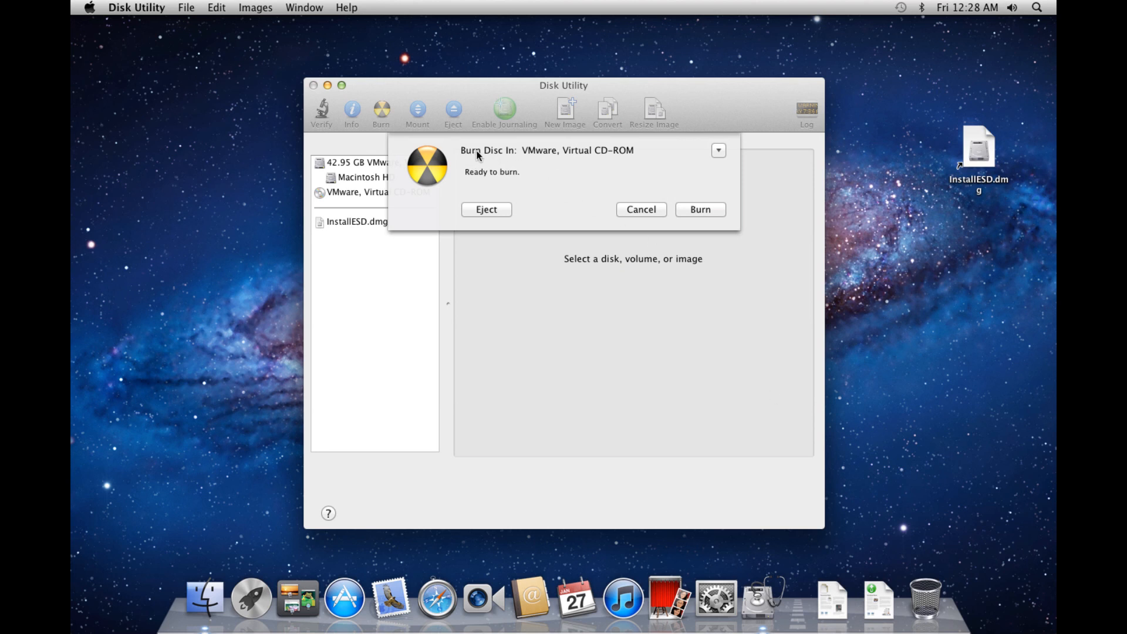
mouse_move(515, 170)
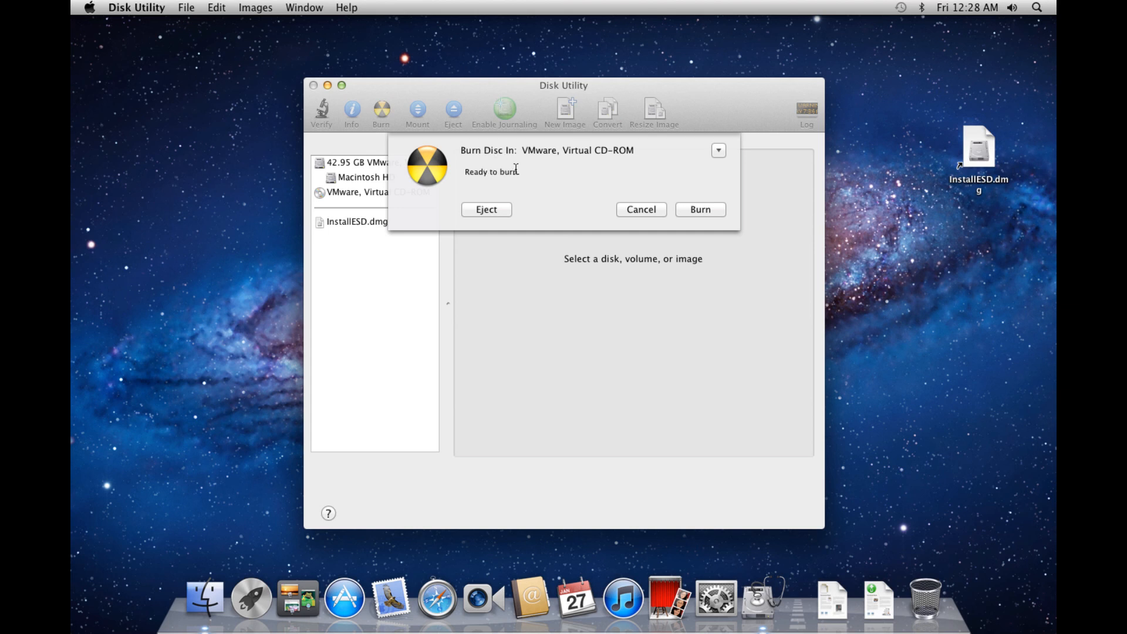
Burn the disc at 2.4x speed with Mount on Desktop enabled
click(717, 150)
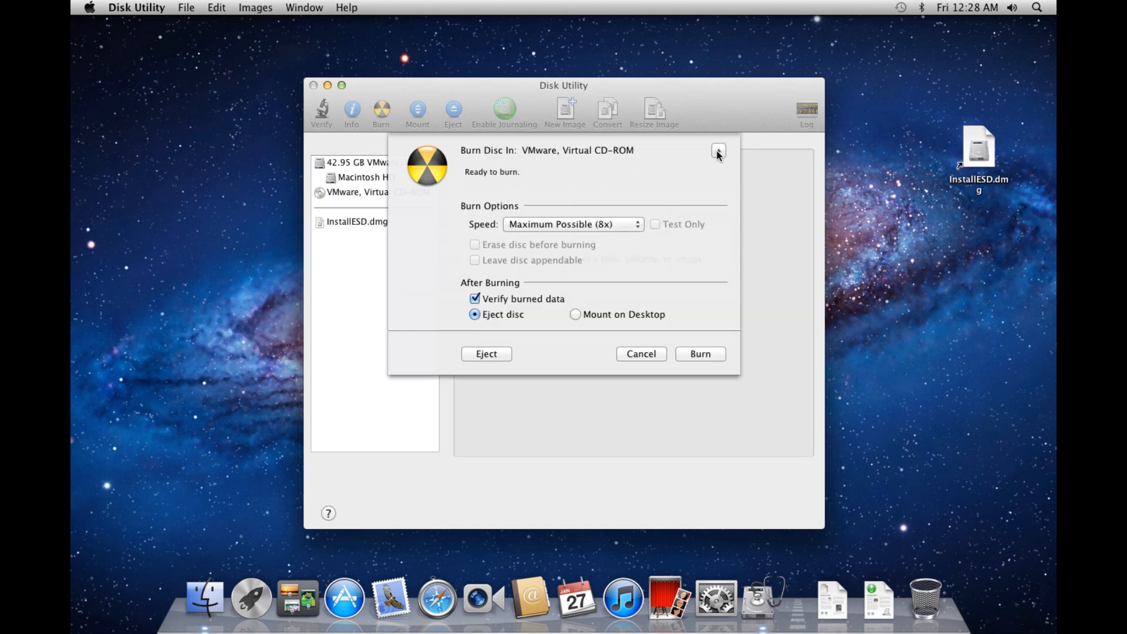
mouse_move(717, 152)
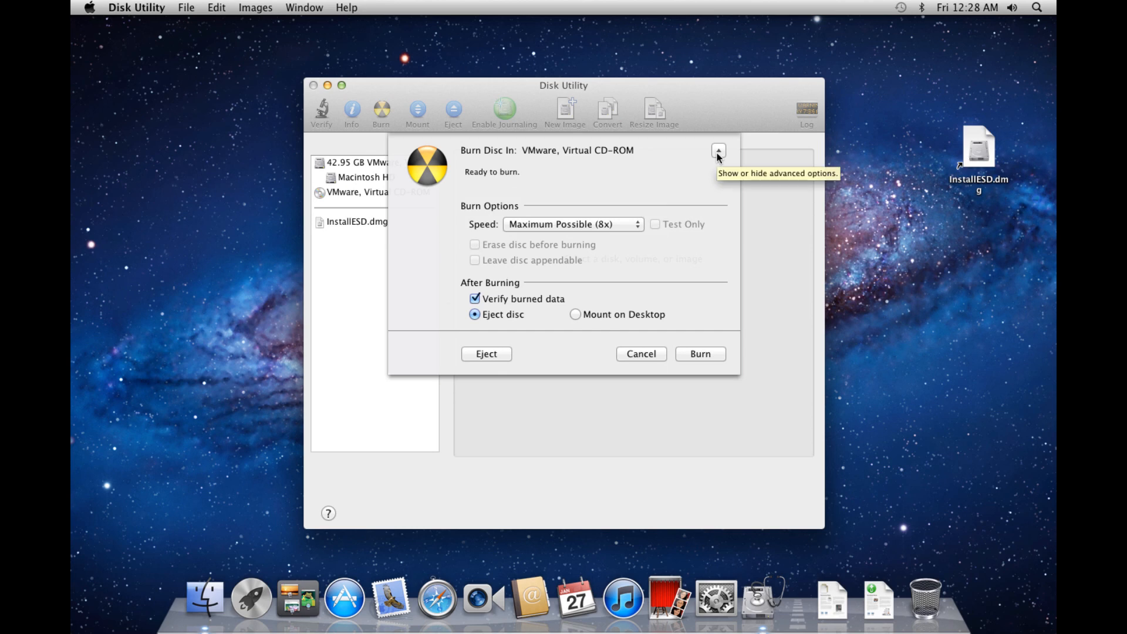
click(571, 224)
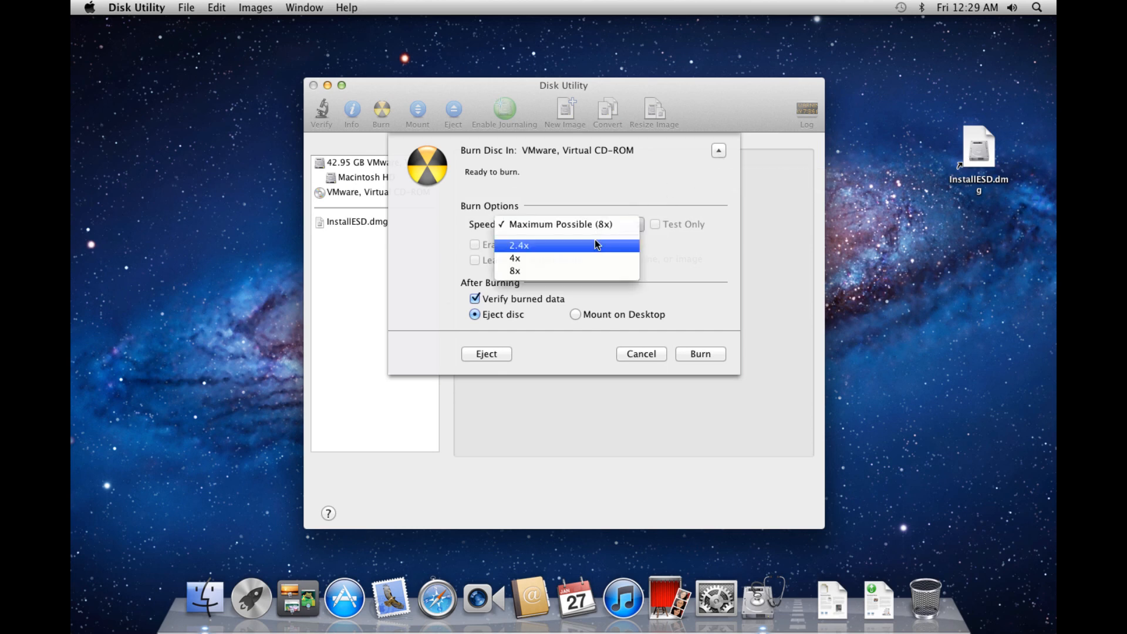
click(518, 246)
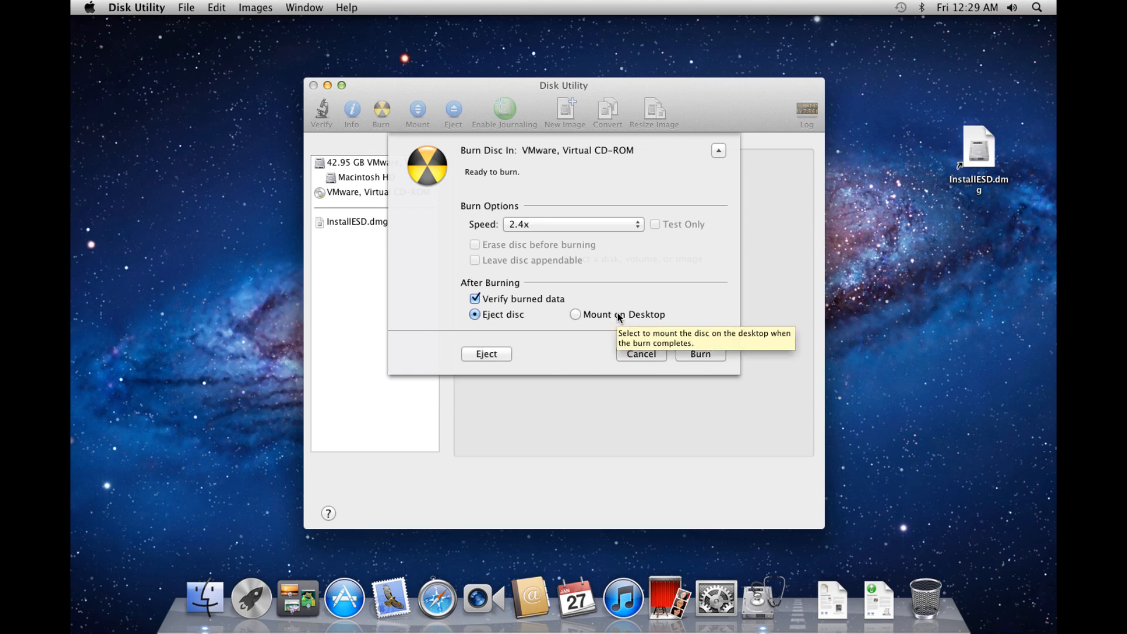
click(575, 314)
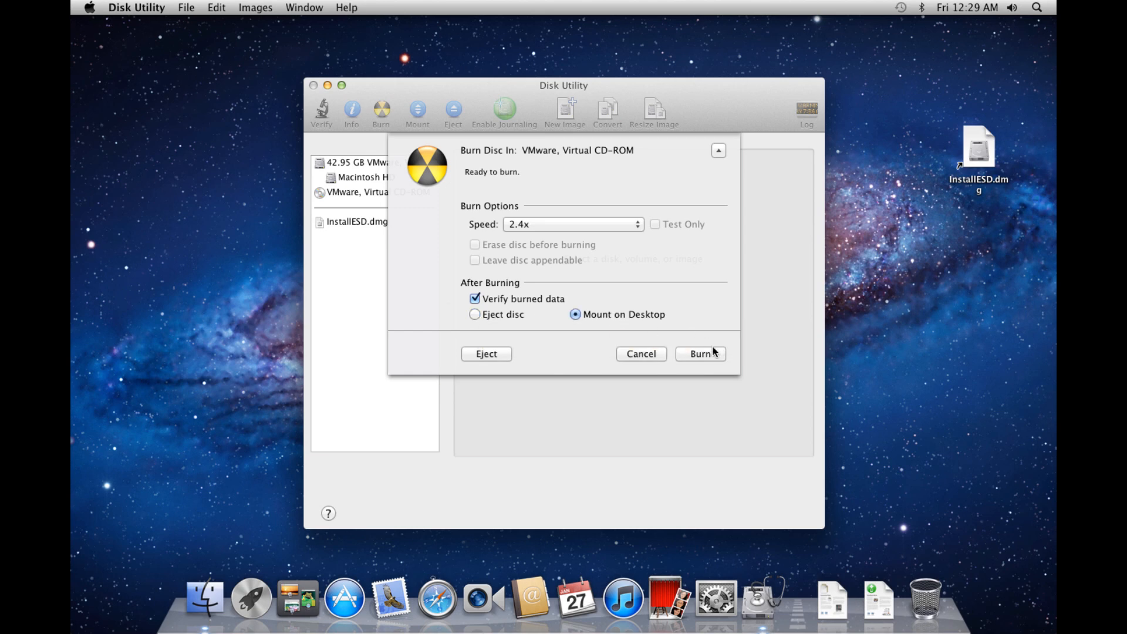
click(698, 353)
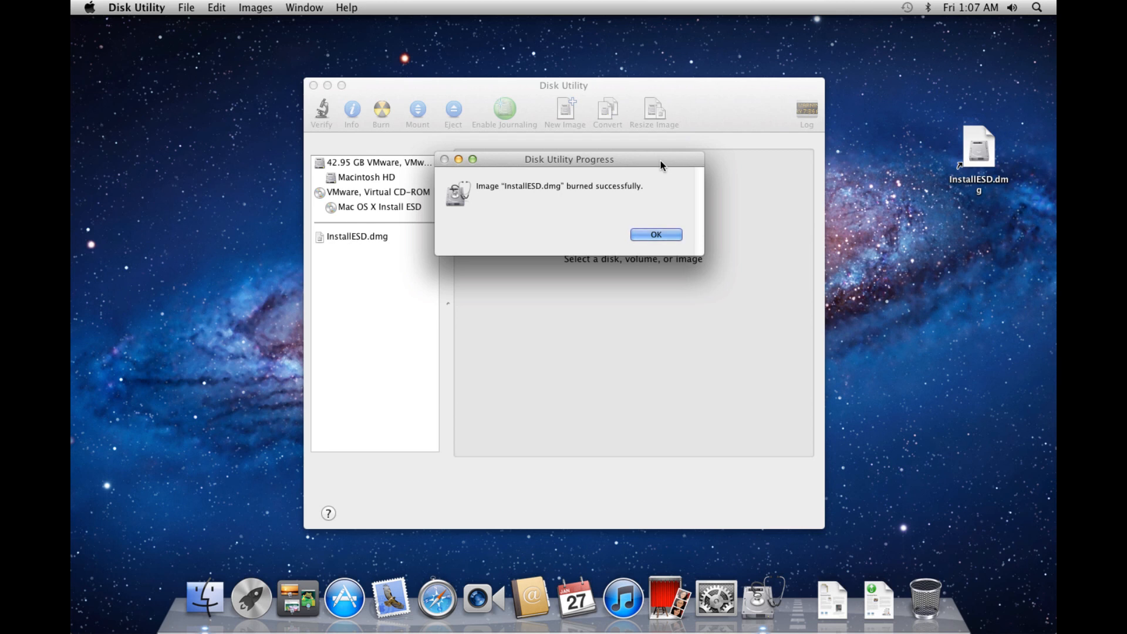
Dismiss the burn success message and select the Mac OS X Install ESD disc in the sidebar
click(655, 235)
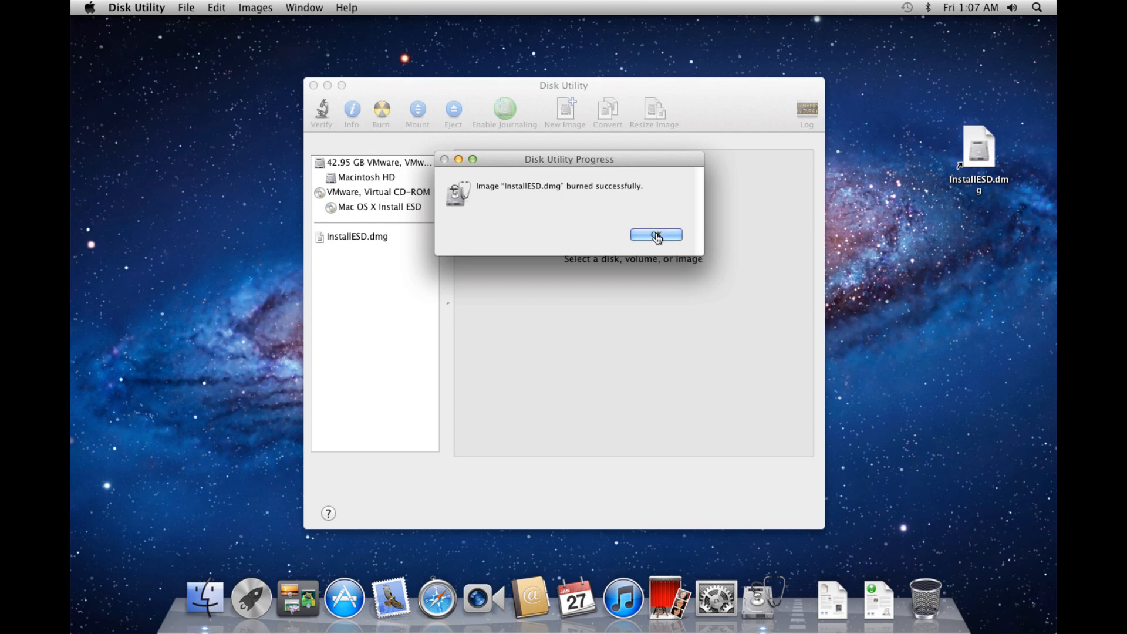
click(655, 234)
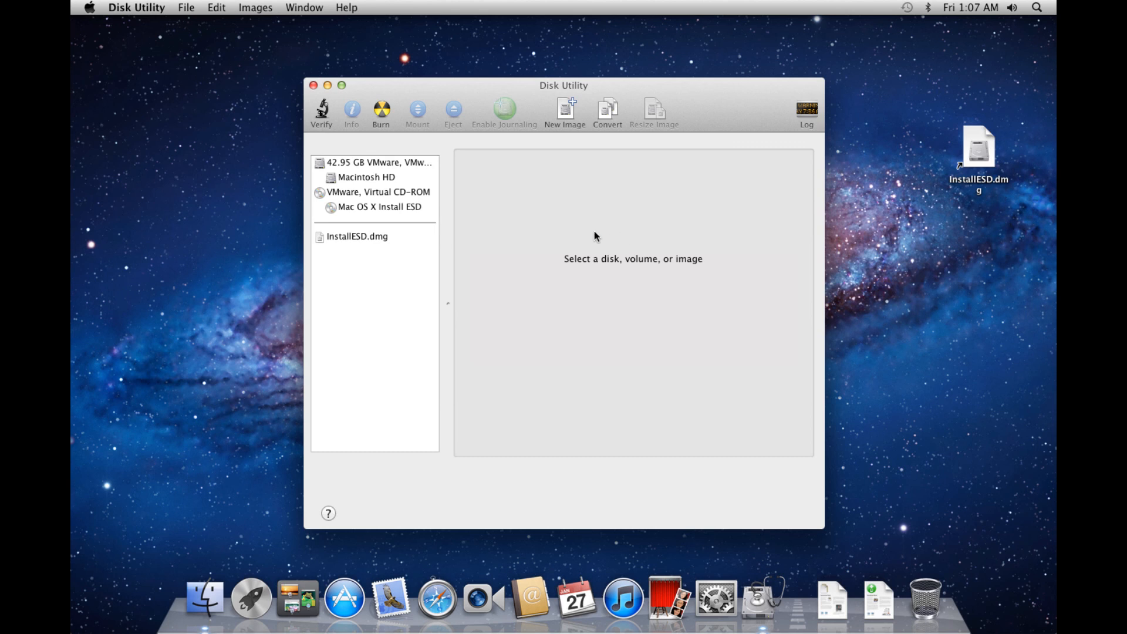
click(378, 206)
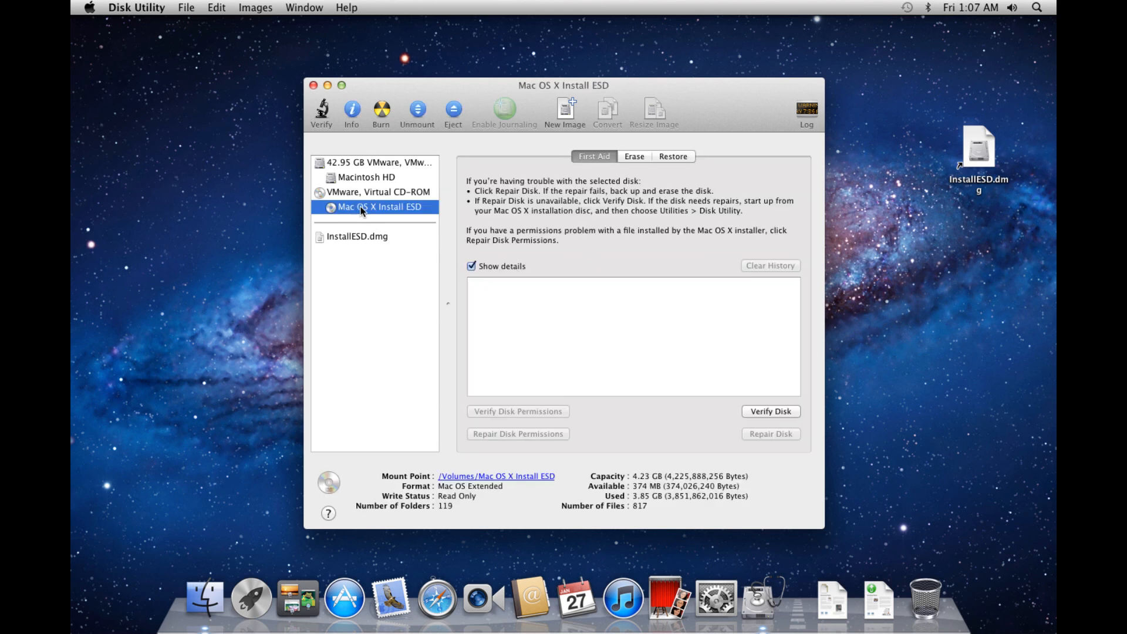
mouse_move(331, 209)
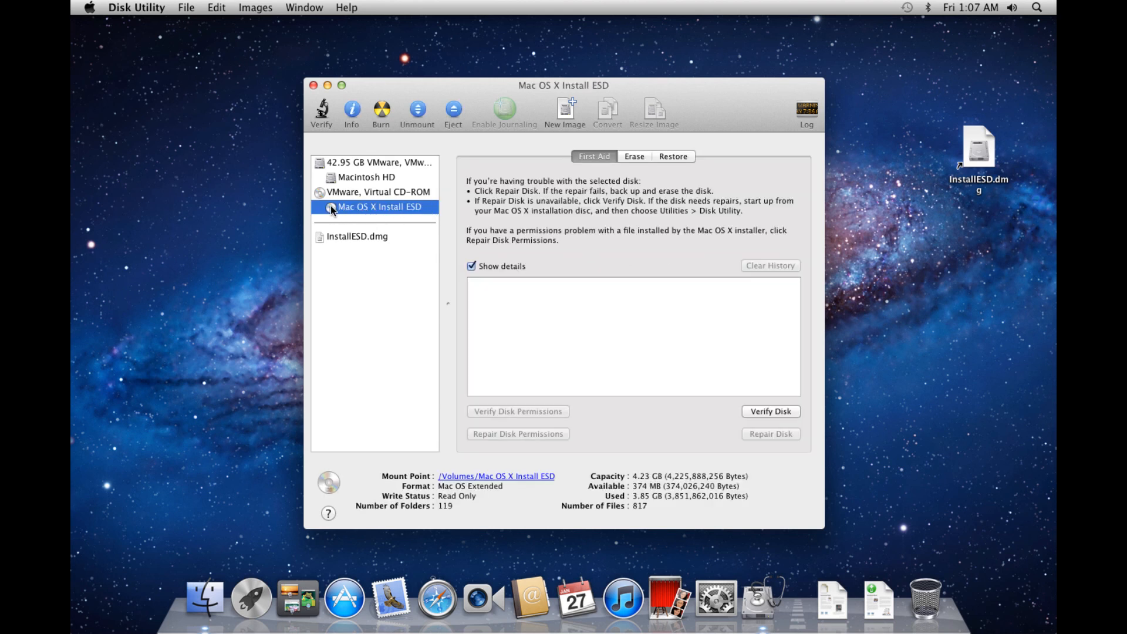